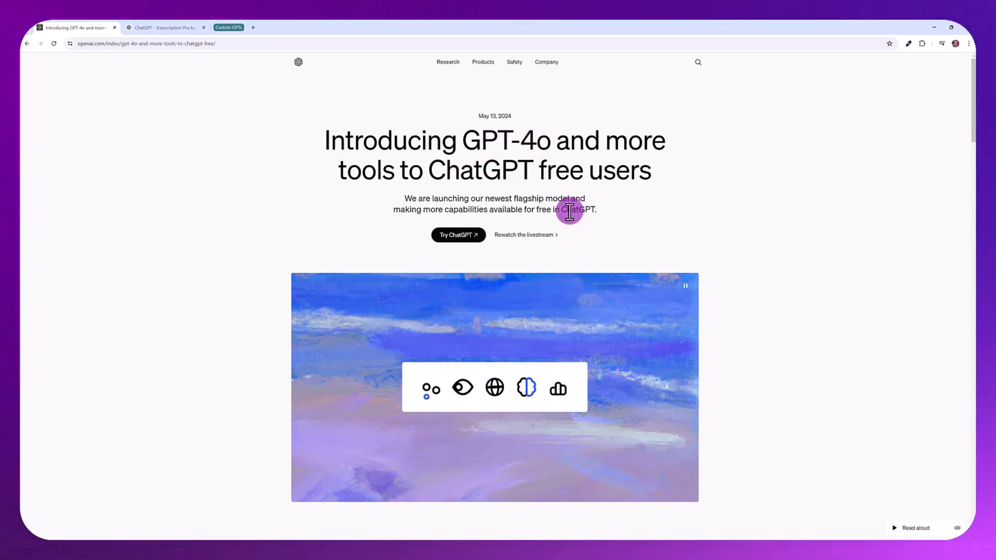
# Scroll through the current chat content and return to the ChatGPT home view
pyautogui.scroll(-3)
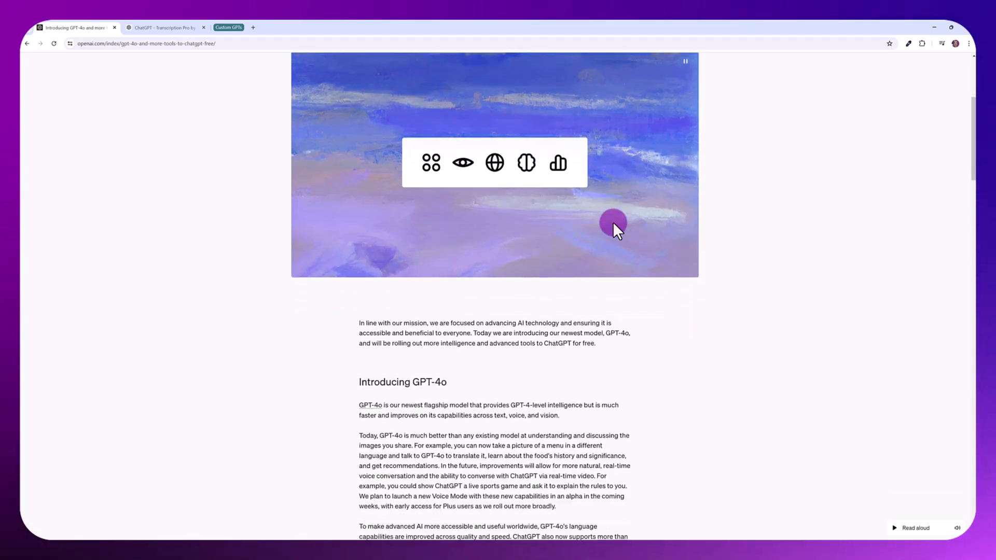
pyautogui.scroll(-3)
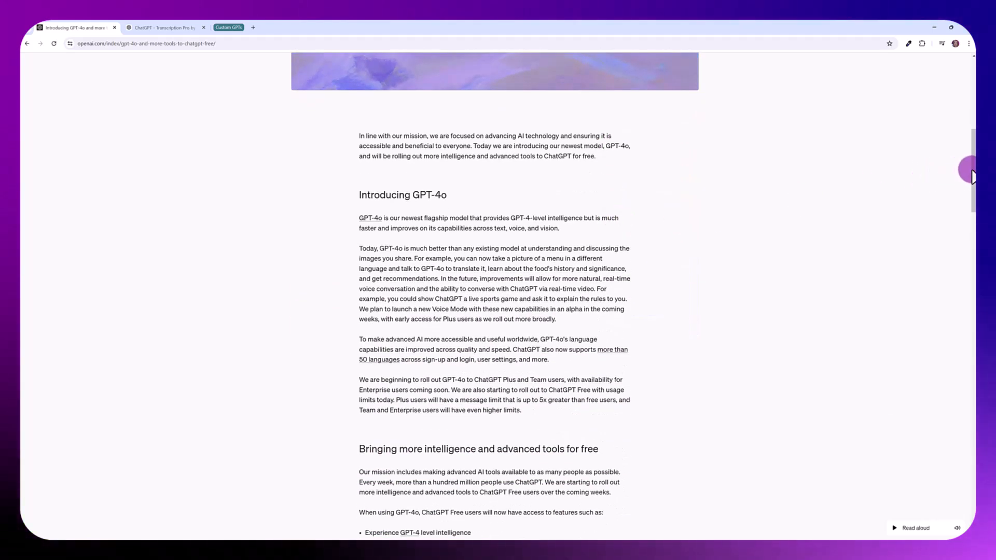
pyautogui.scroll(-3)
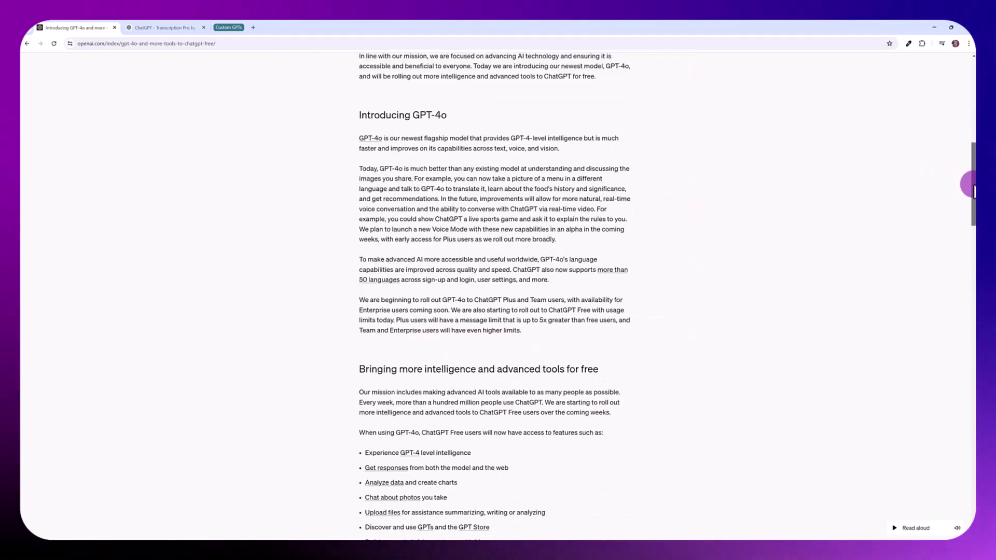
pyautogui.scroll(-3)
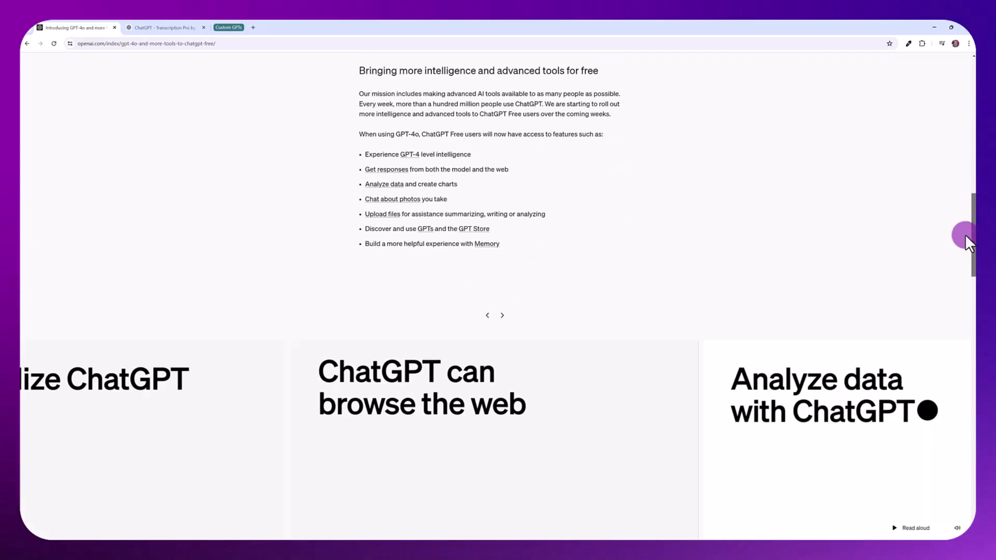
pyautogui.scroll(-3)
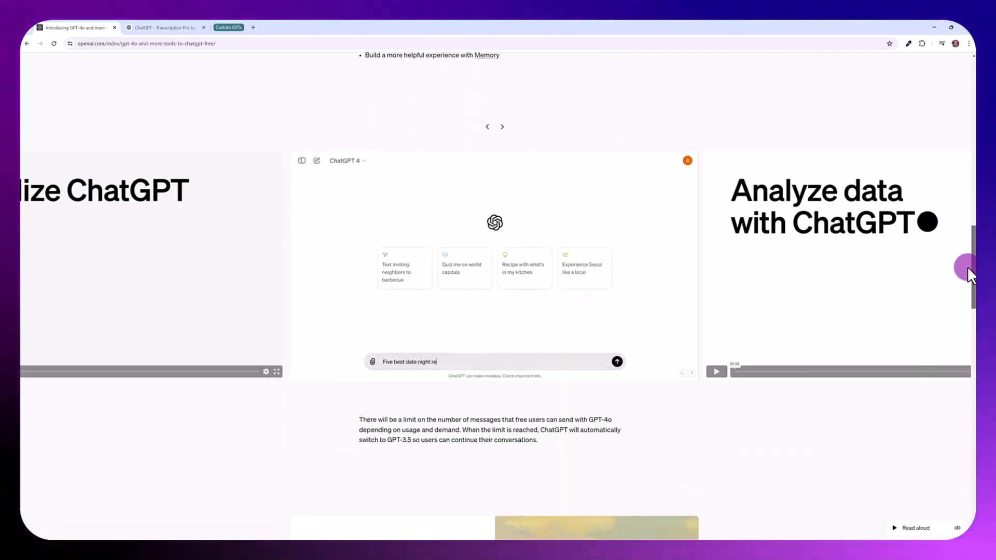
pyautogui.click(615, 360)
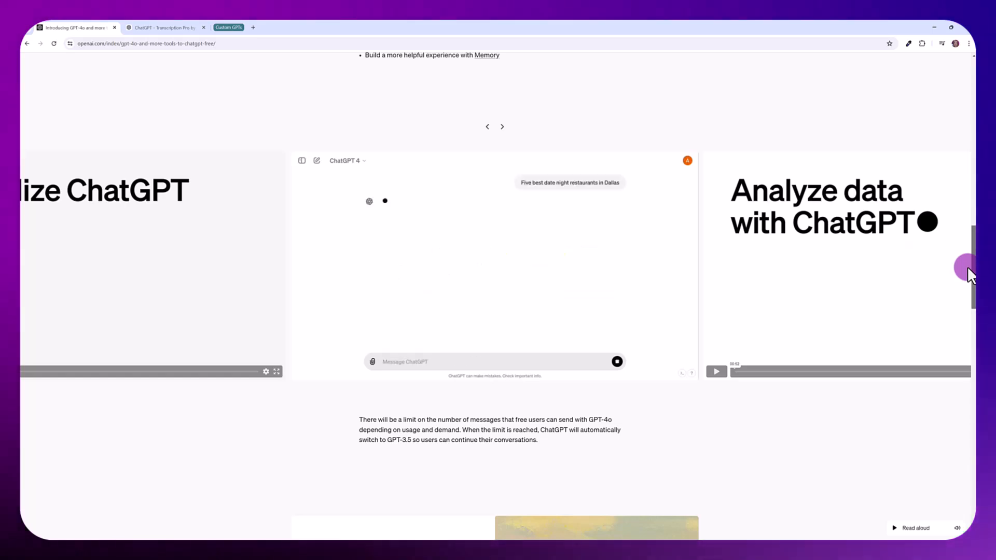
pyautogui.scroll(3)
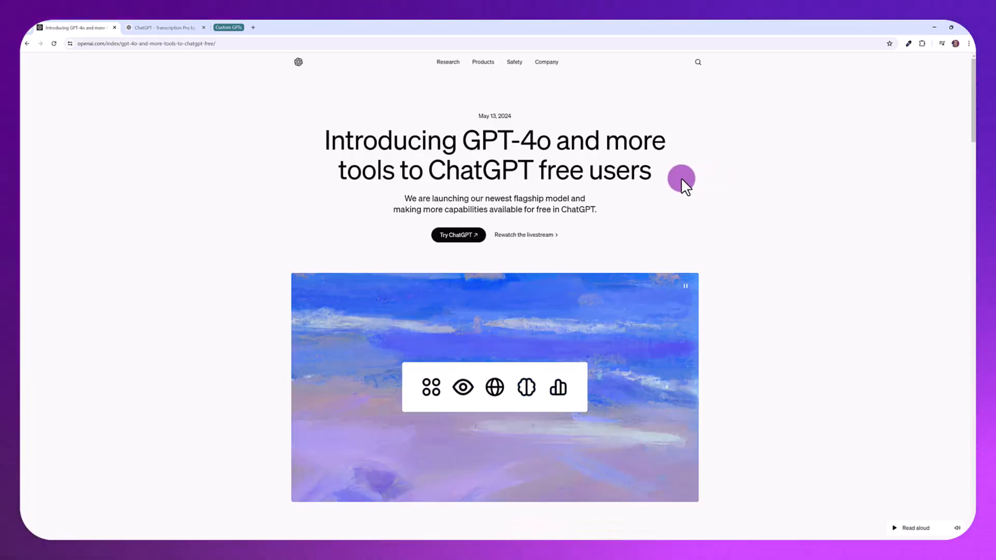
pyautogui.moveTo(670, 177)
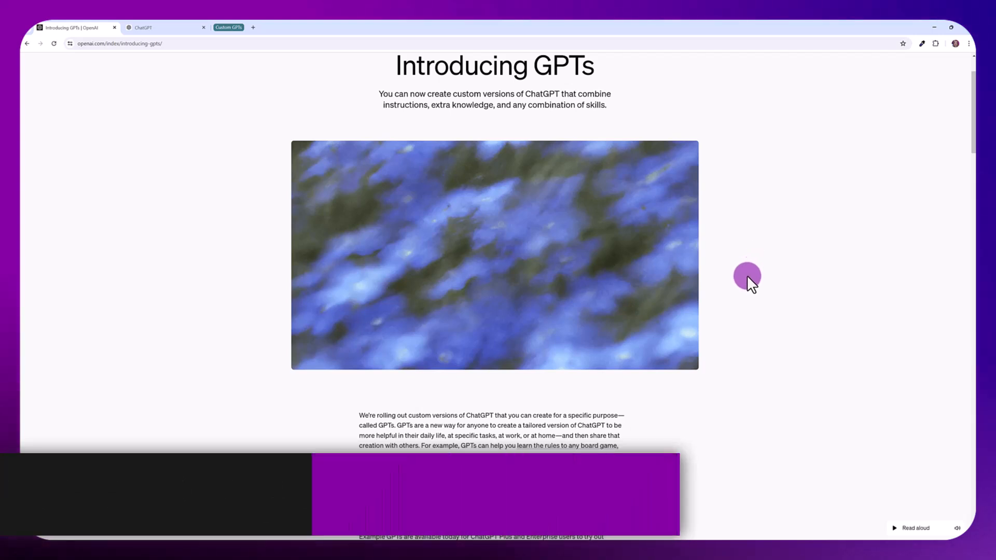
pyautogui.scroll(-3)
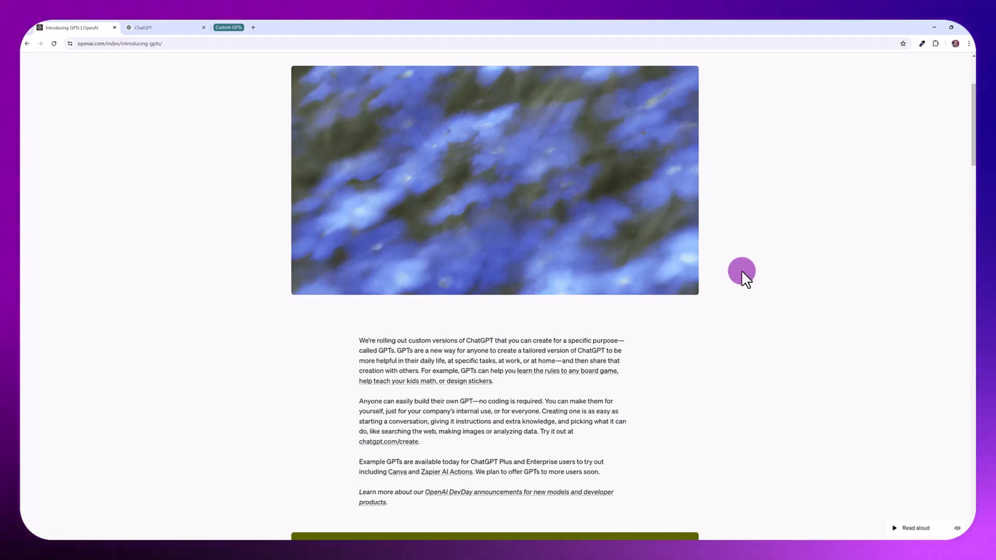
pyautogui.scroll(-3)
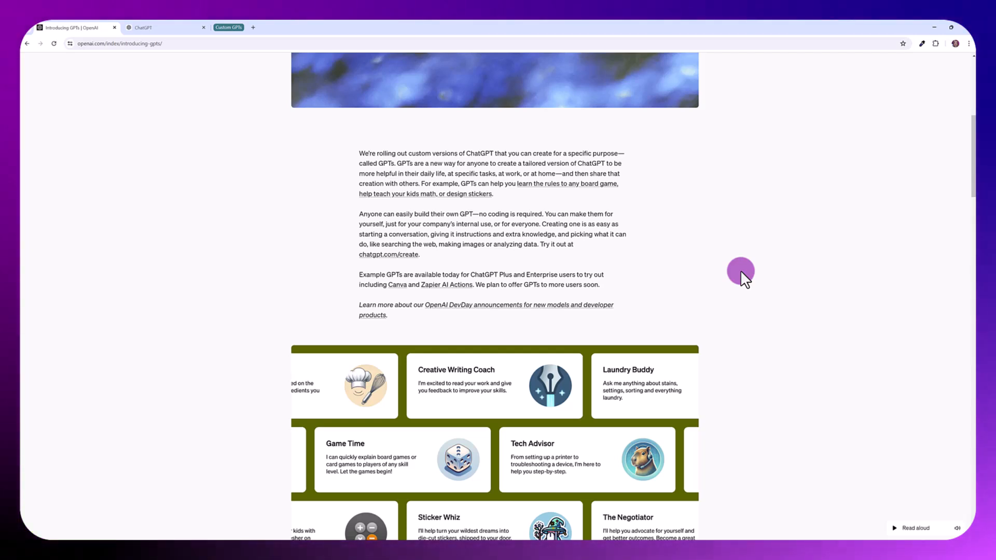
pyautogui.click(162, 27)
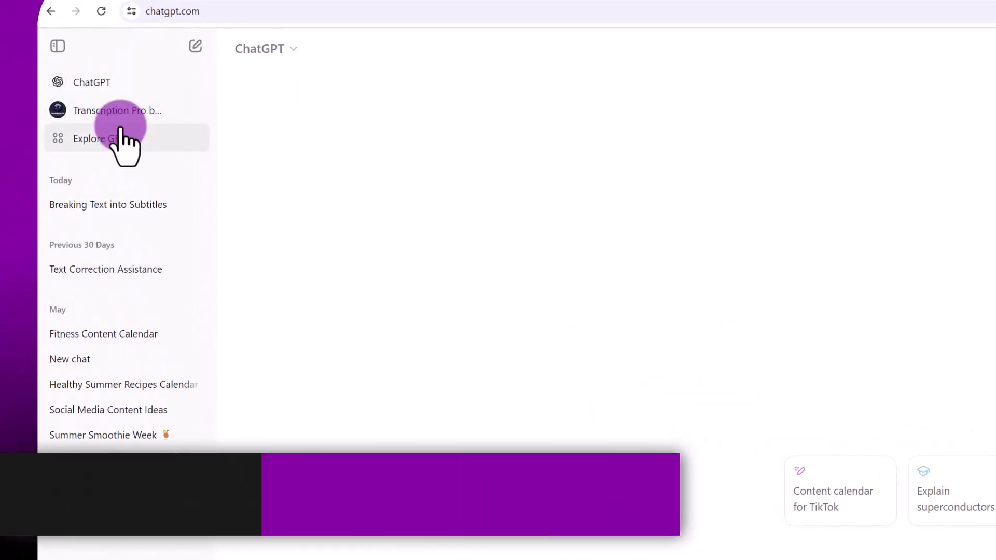
# Open Explore GPTs and show the Writing category's top GPTs
pyautogui.click(100, 138)
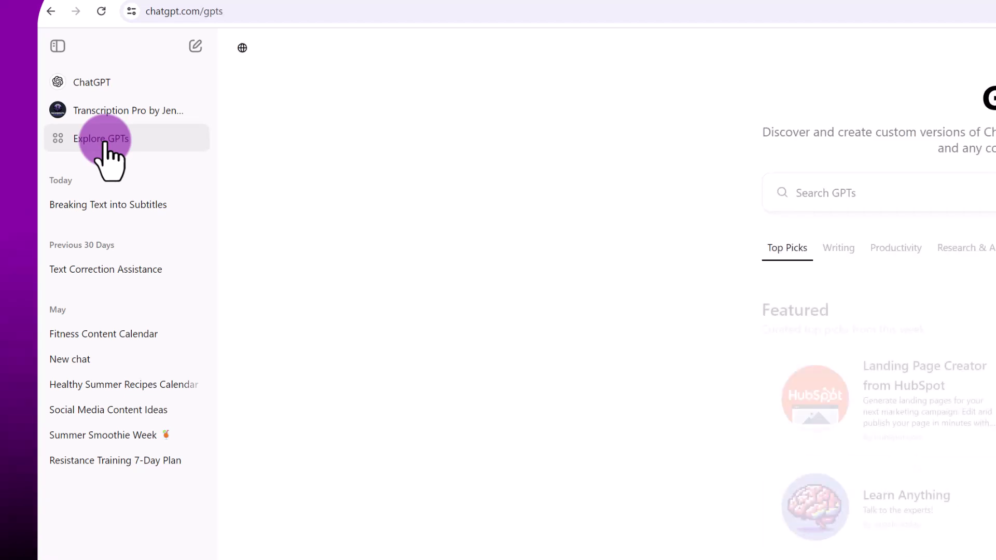
pyautogui.click(101, 138)
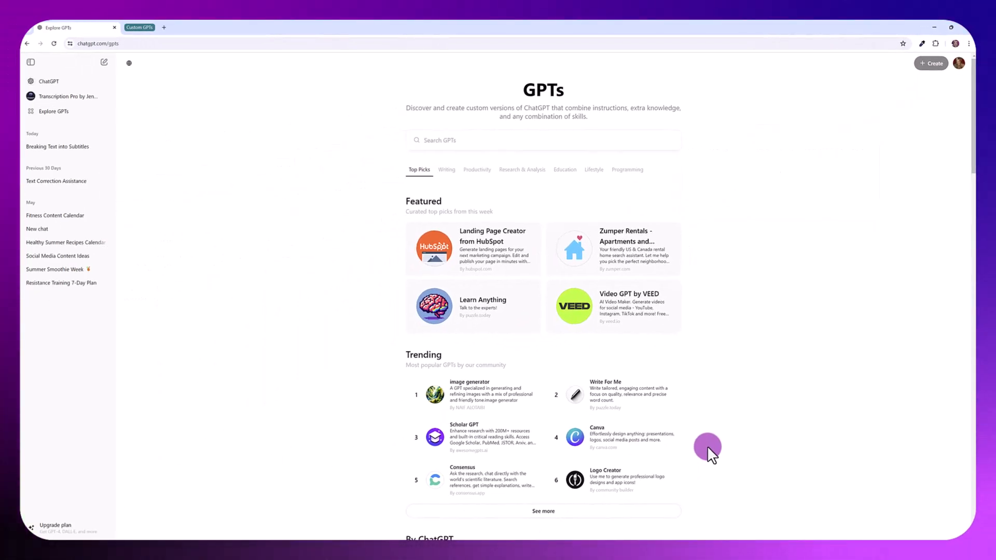
pyautogui.click(432, 140)
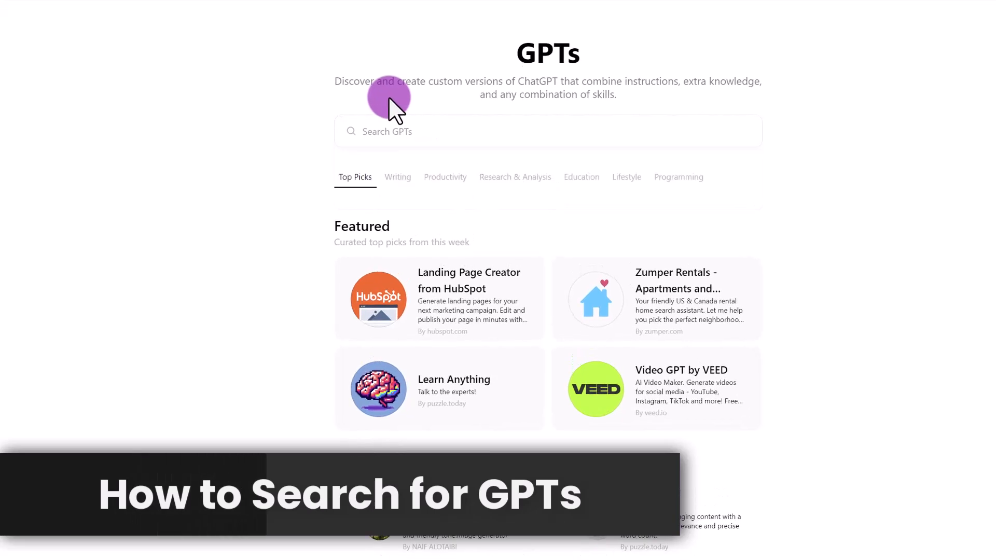
pyautogui.moveTo(413, 181)
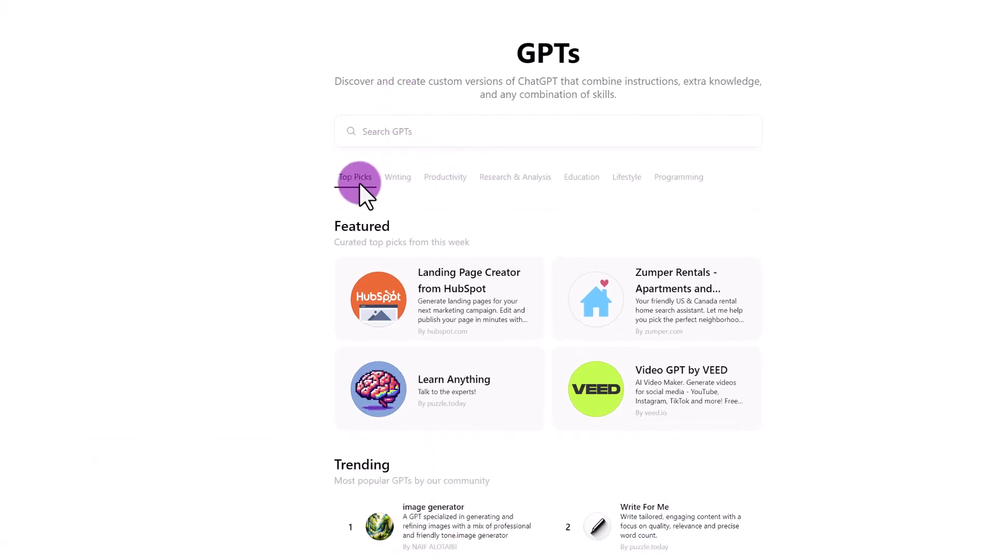
pyautogui.click(397, 176)
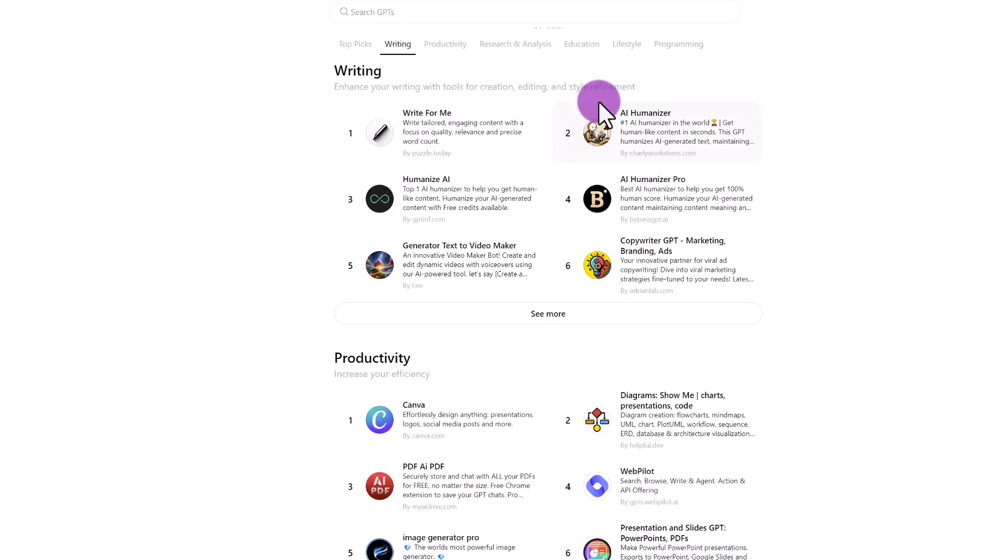
pyautogui.scroll(-3)
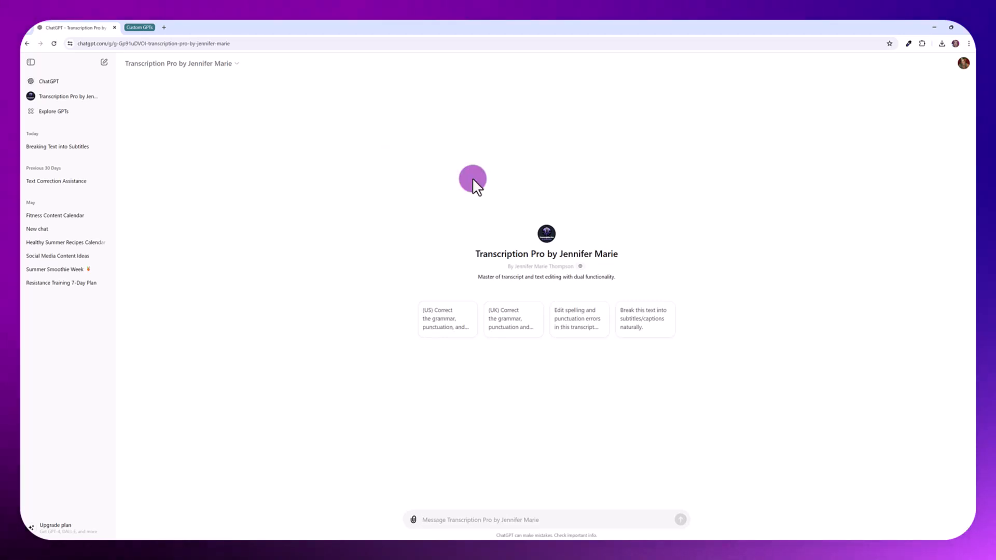
pyautogui.moveTo(354, 105)
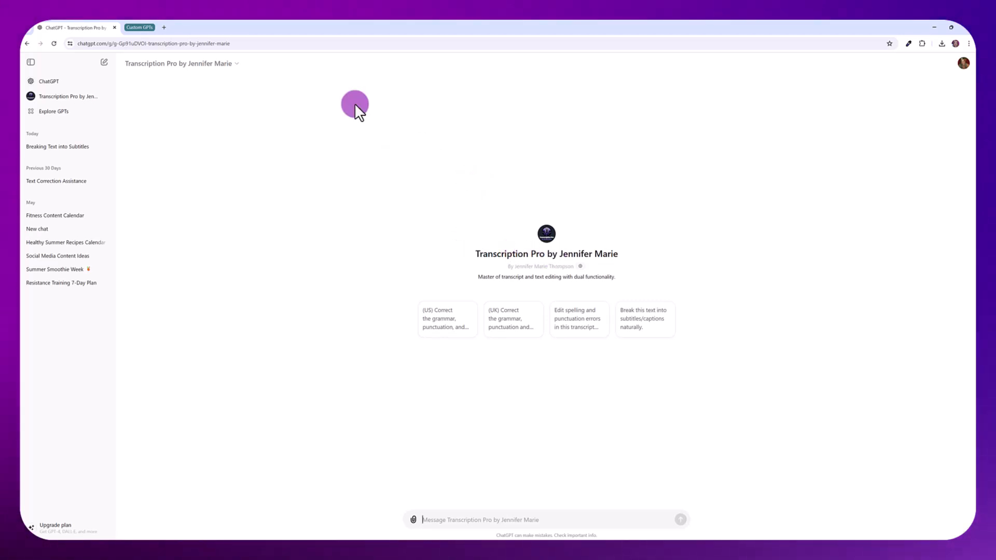
pyautogui.moveTo(487, 194)
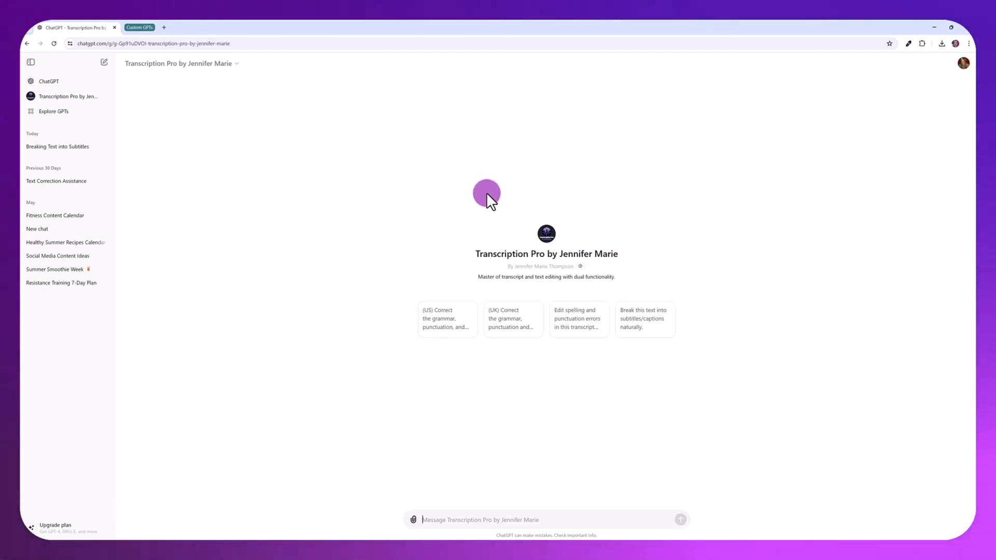
pyautogui.moveTo(685, 333)
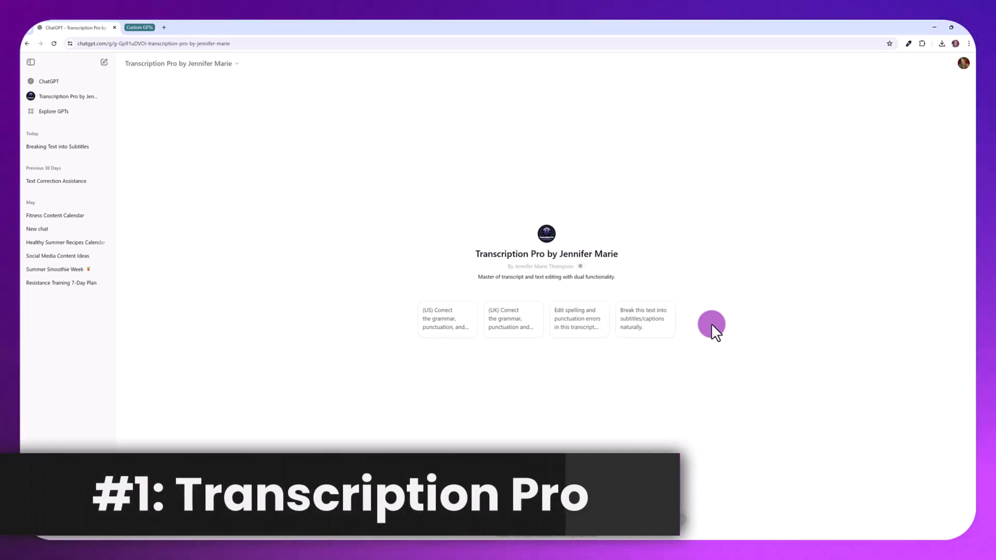
pyautogui.moveTo(481, 264)
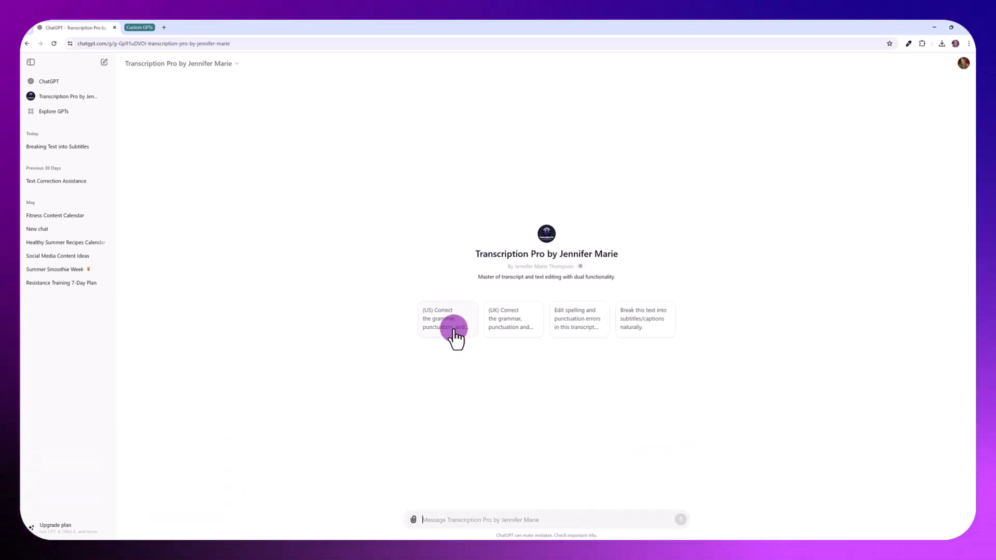
# Ask Transcription Pro to correct grammar in American English text
pyautogui.click(446, 318)
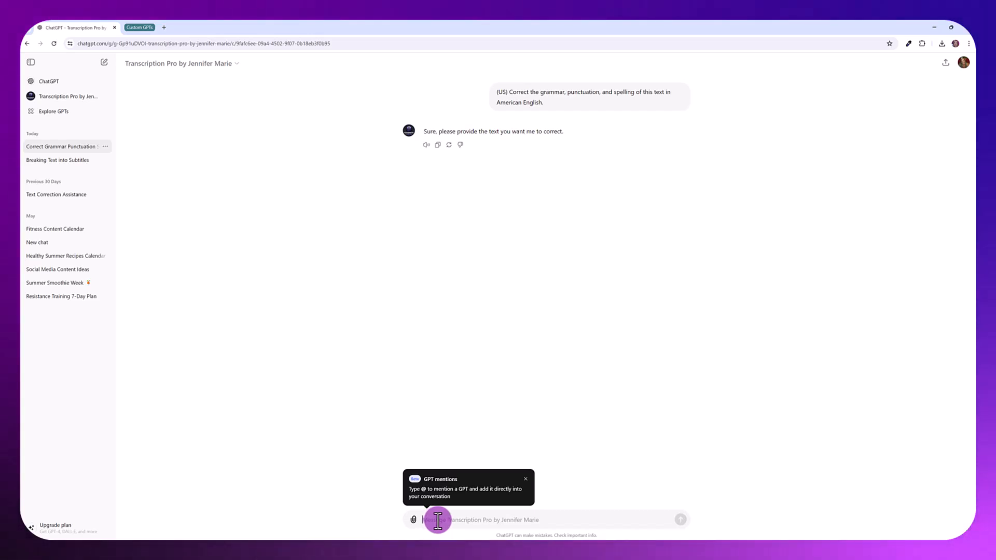
pyautogui.moveTo(826, 412)
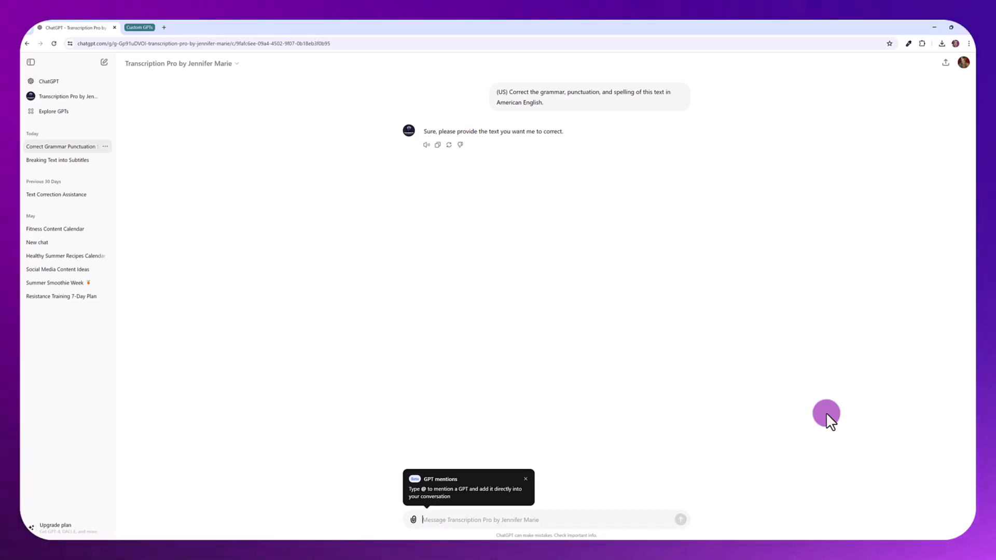
pyautogui.moveTo(573, 103)
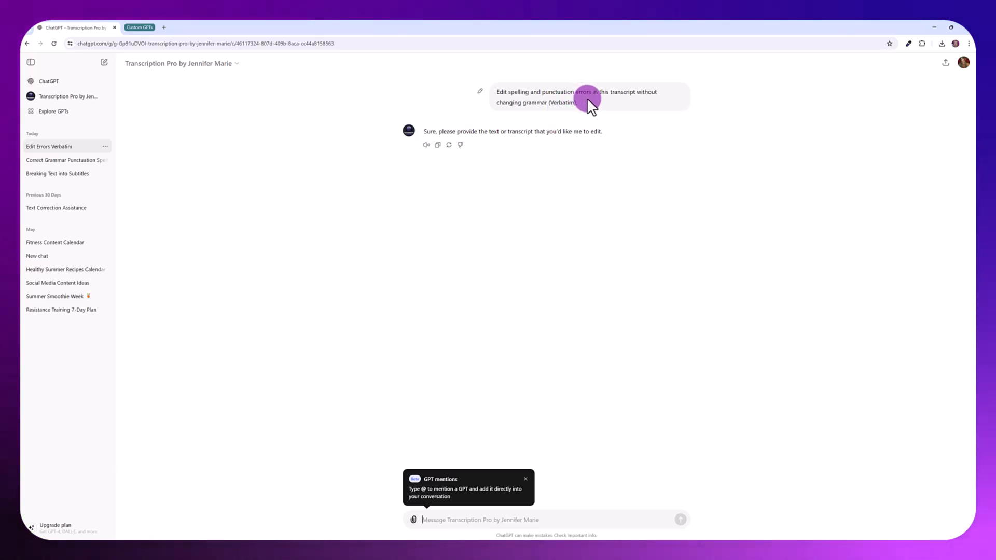
pyautogui.moveTo(549, 108)
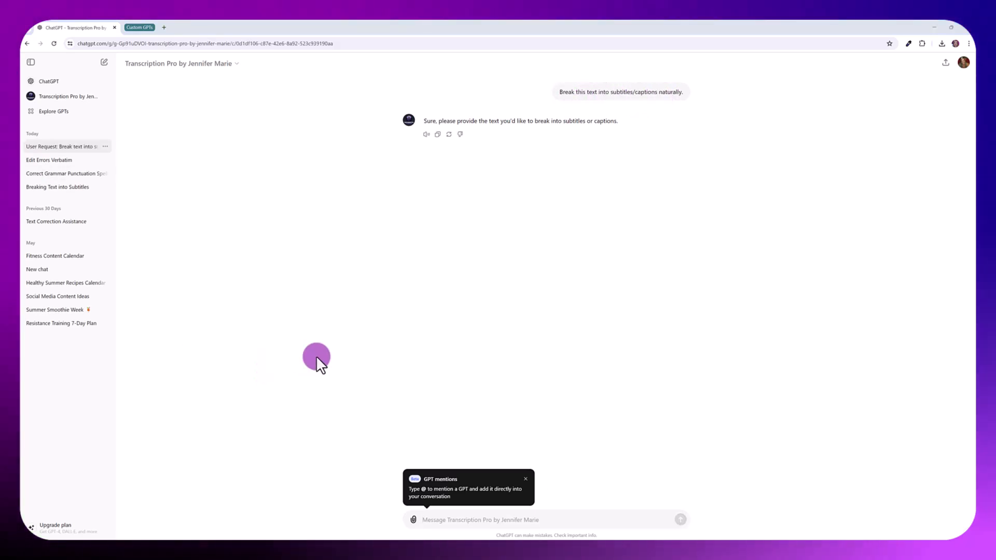
pyautogui.moveTo(345, 343)
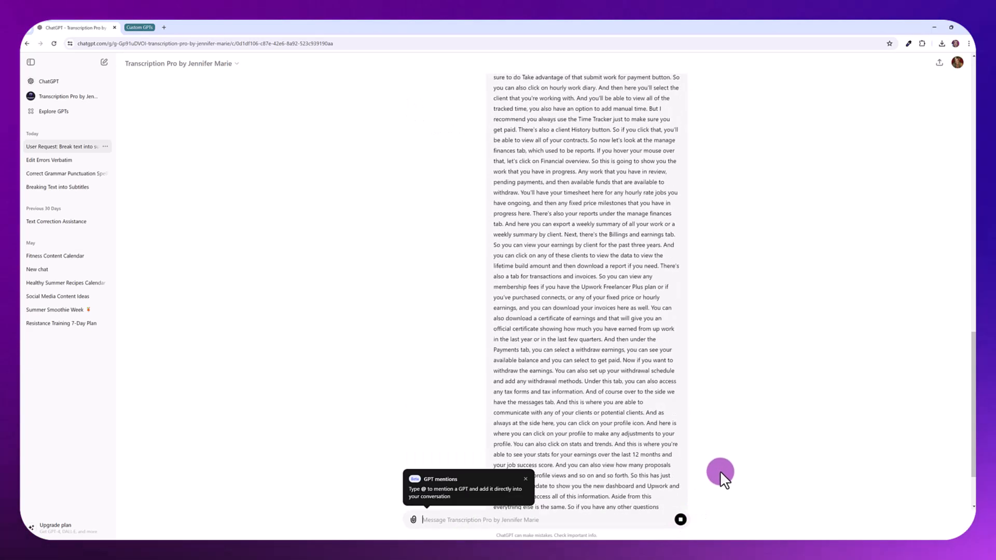
# Review the generated subtitle caption lines and leave the Transcription Pro chat
pyautogui.scroll(-3)
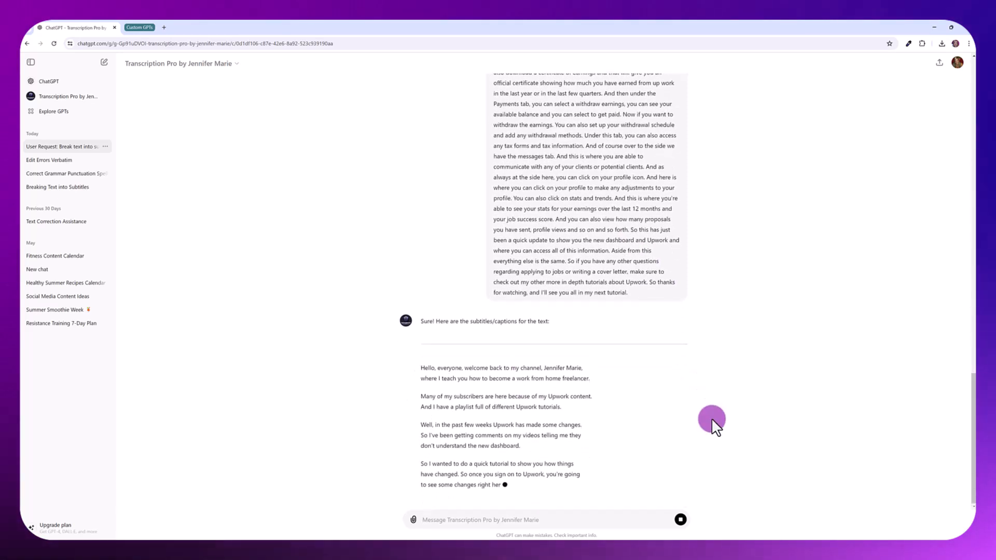
pyautogui.scroll(-3)
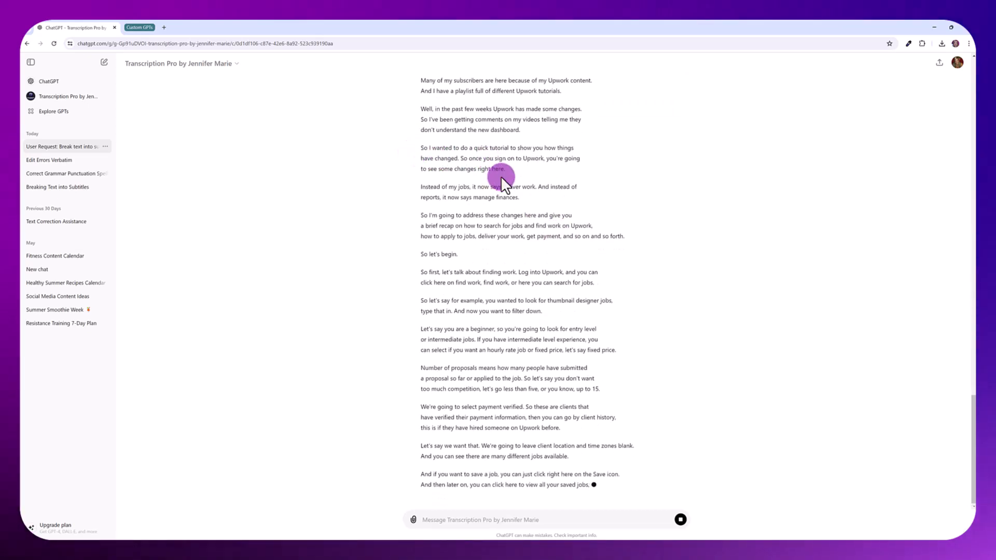
pyautogui.scroll(-3)
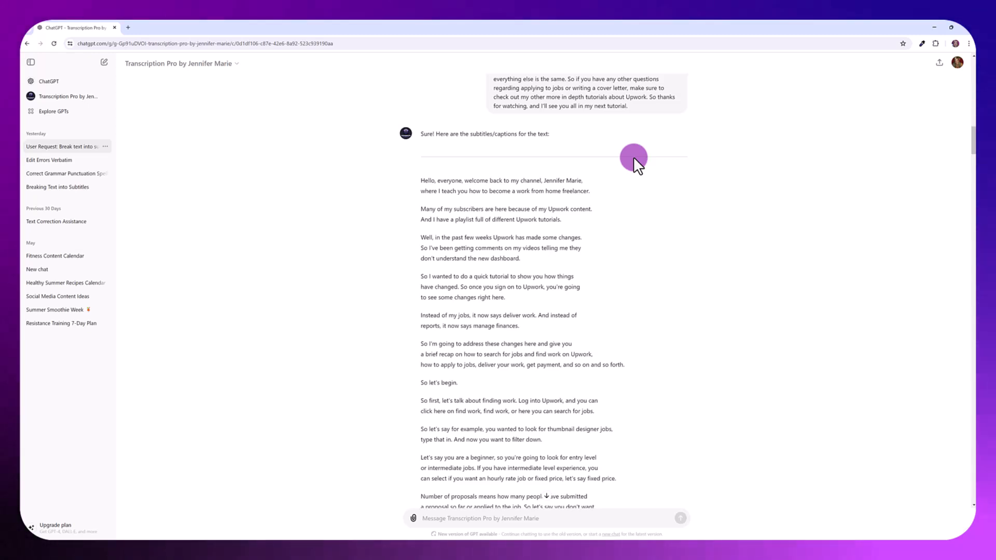
pyautogui.moveTo(620, 175)
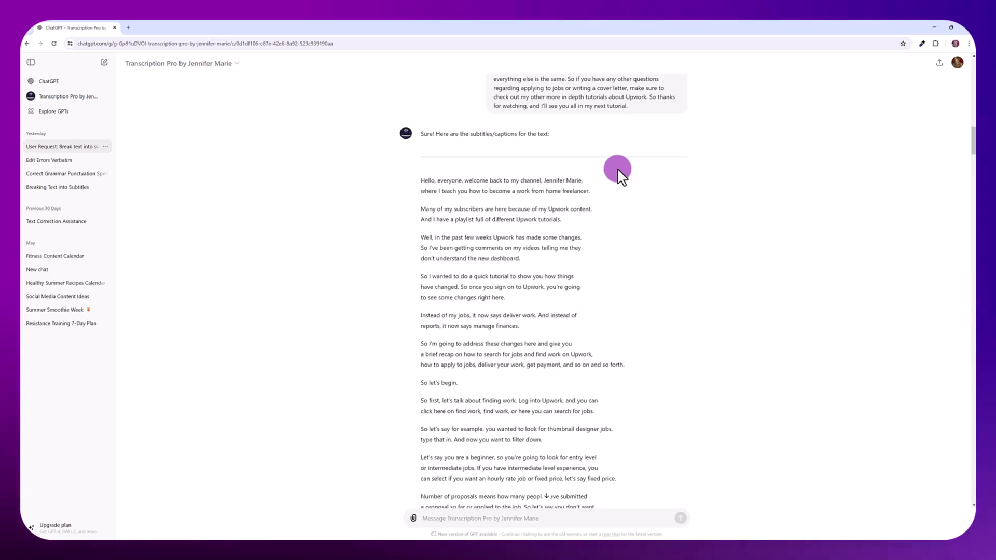
pyautogui.moveTo(612, 174)
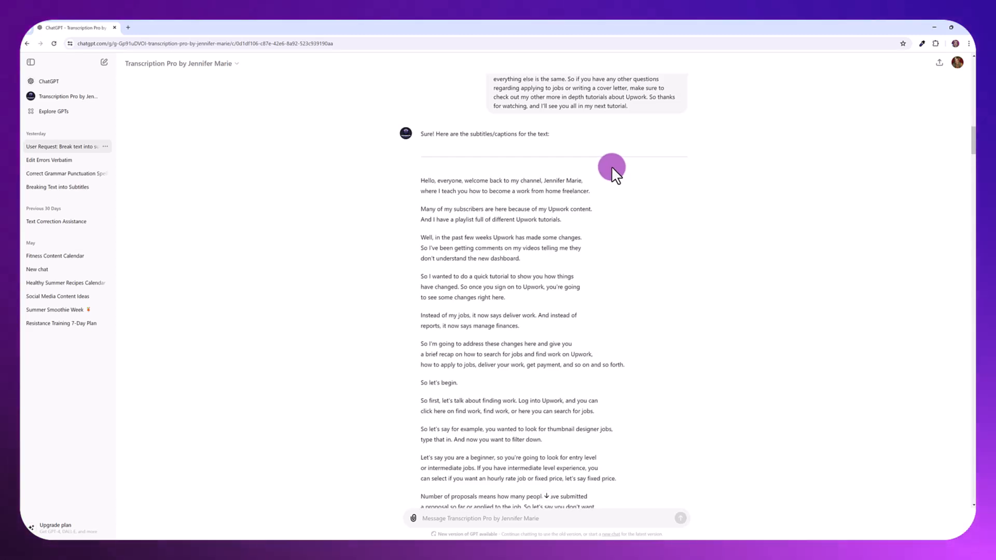
pyautogui.moveTo(589, 281)
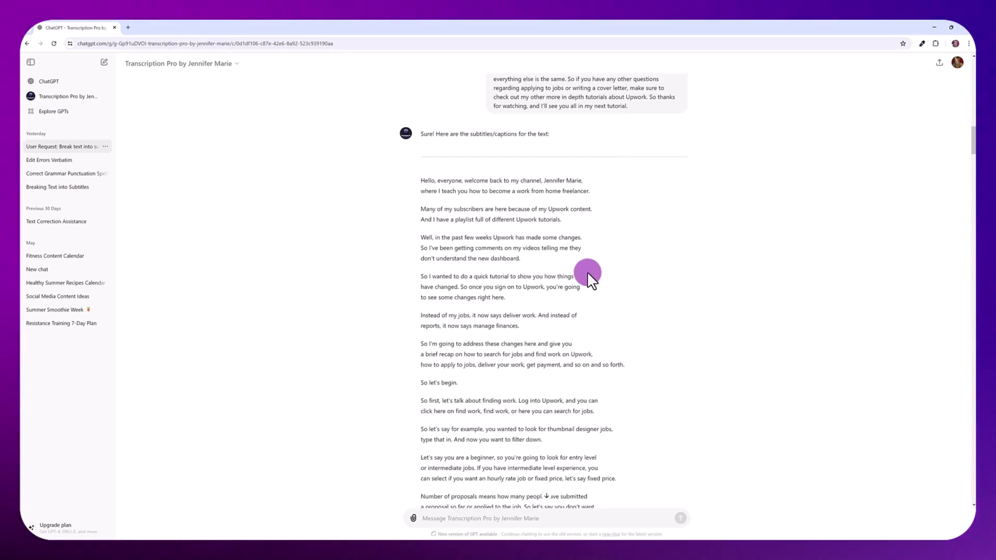
pyautogui.moveTo(555, 336)
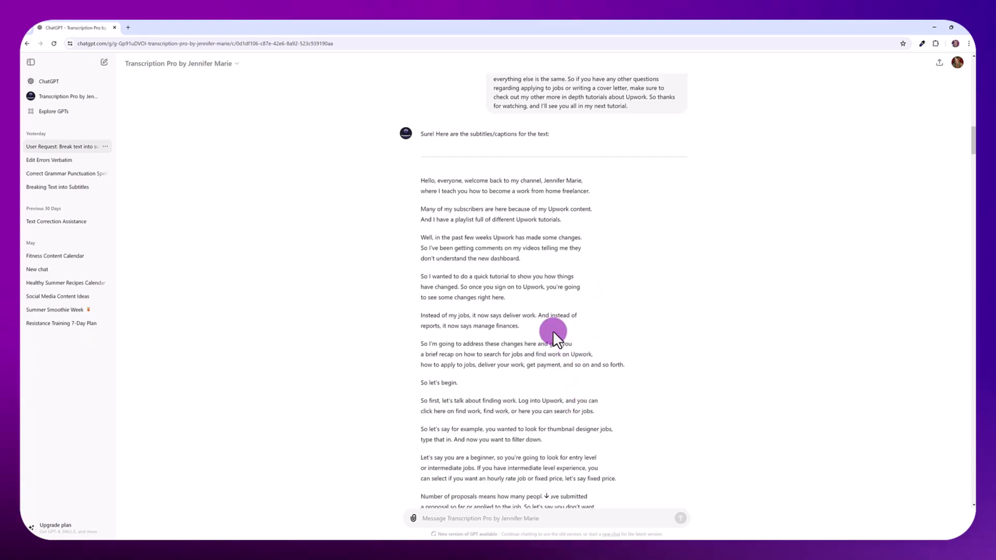
pyautogui.click(53, 111)
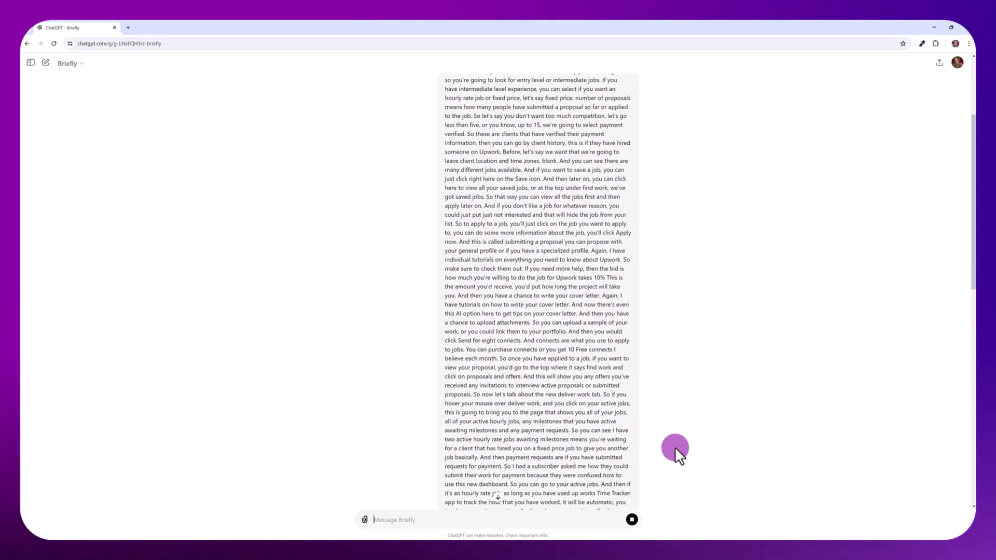
# Scroll through Briefly's sectioned bullet-point summary of the Upwork transcript
pyautogui.scroll(-3)
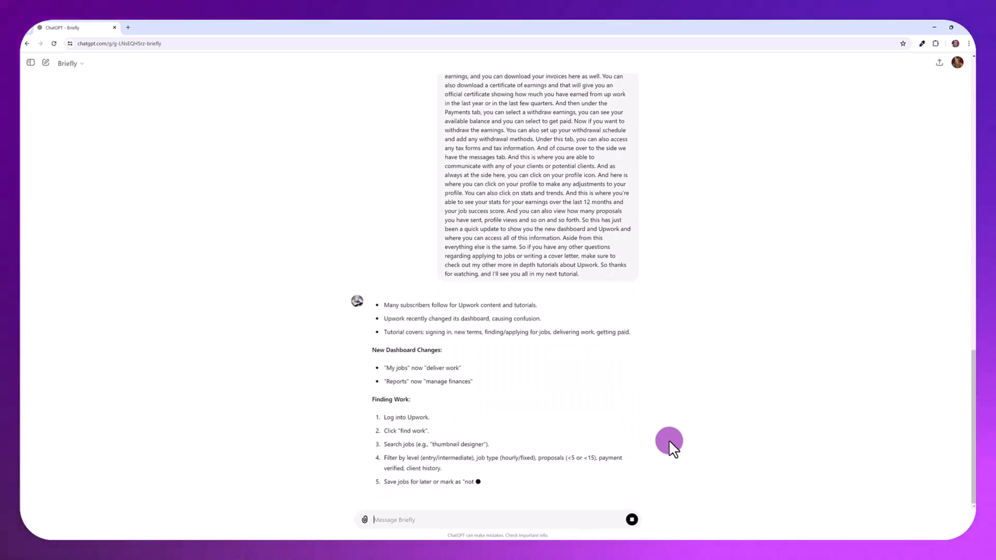
pyautogui.scroll(-3)
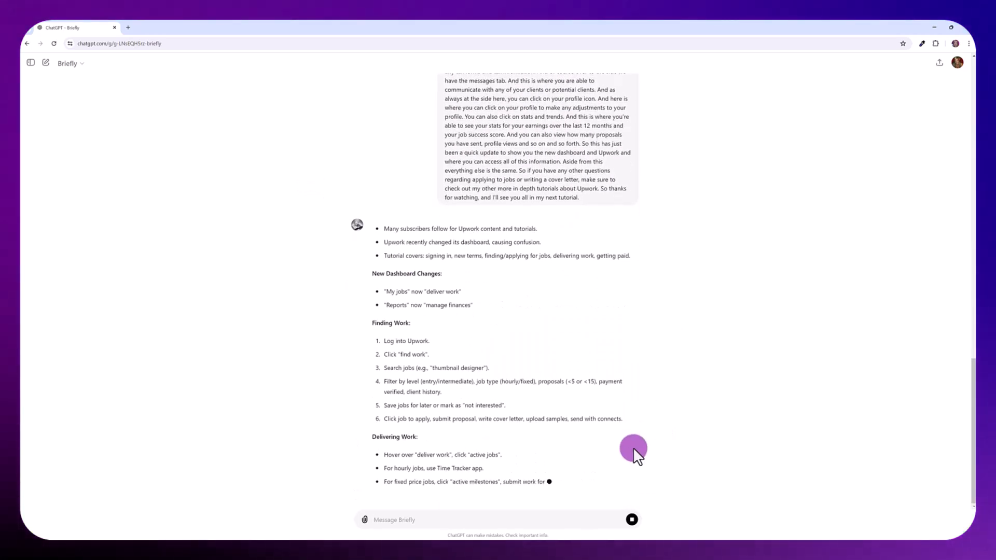
pyautogui.scroll(-3)
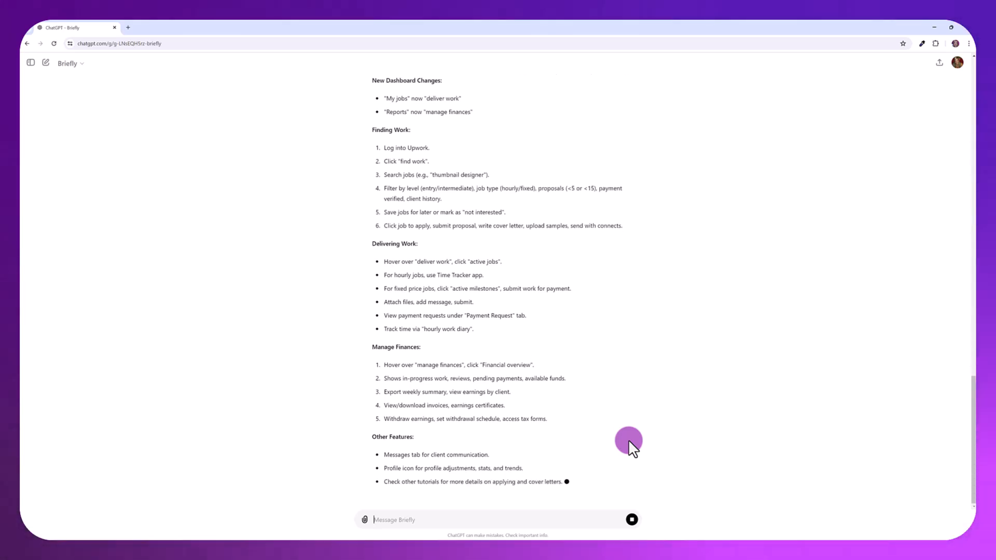
pyautogui.scroll(-3)
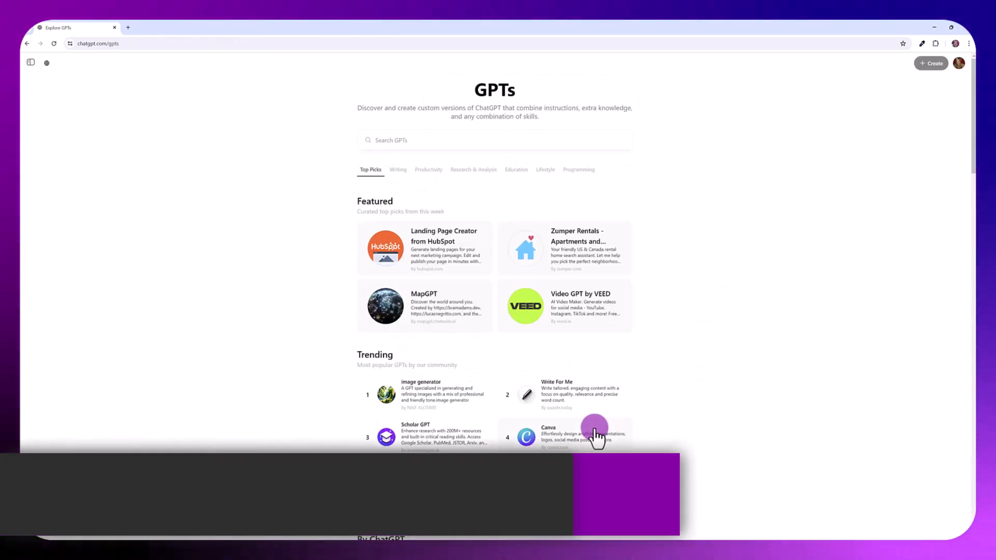
# Open the Canva GPT details from Trending and start a chat with it
pyautogui.click(525, 436)
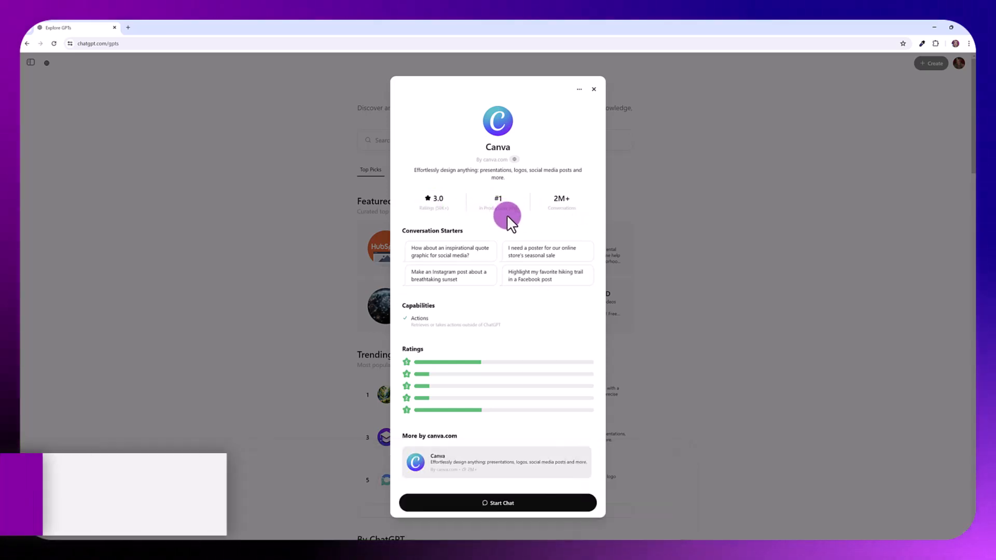
pyautogui.click(496, 502)
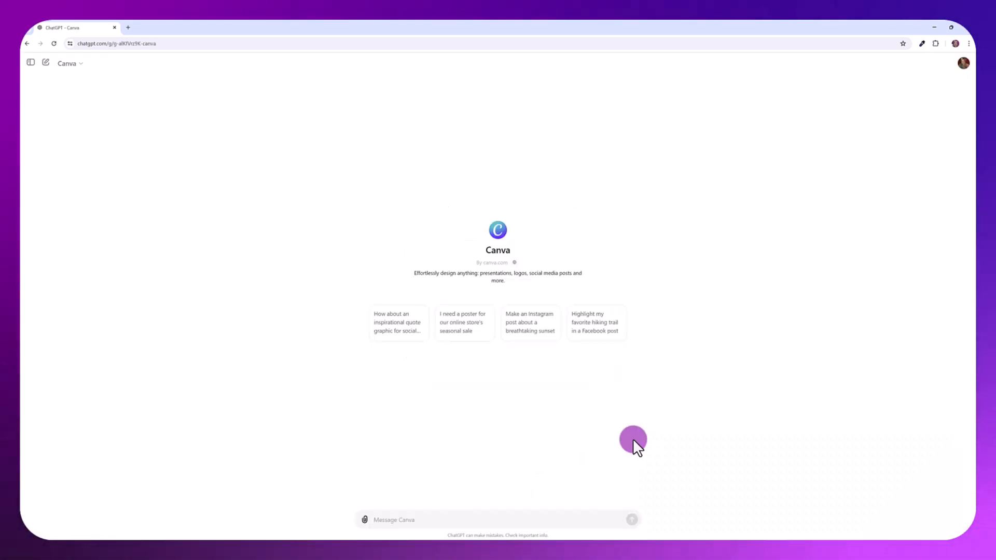
pyautogui.moveTo(553, 515)
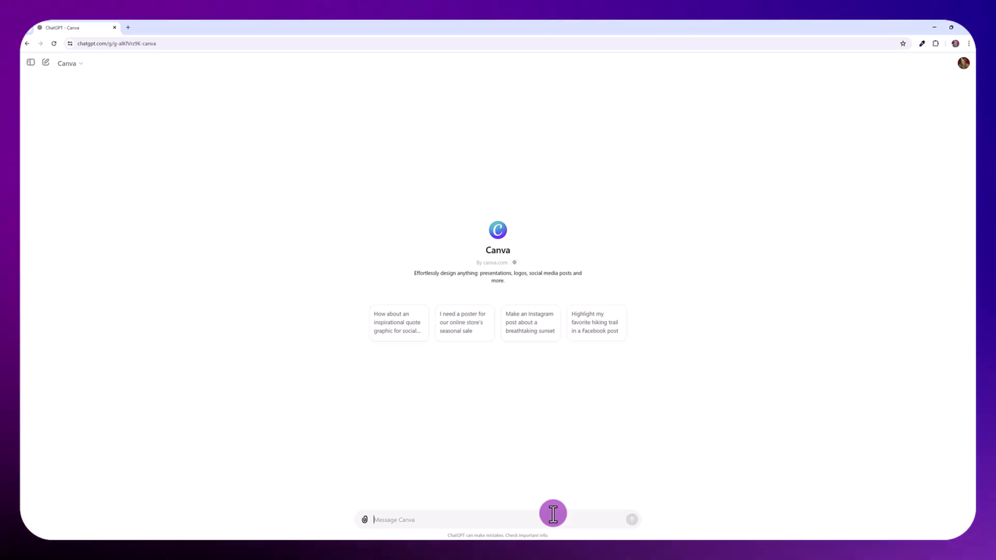
# Send Canva the request 'I need a logo for a travel business with blue color scheme'
pyautogui.write('I need a logo for a travel business with blue color scheme')
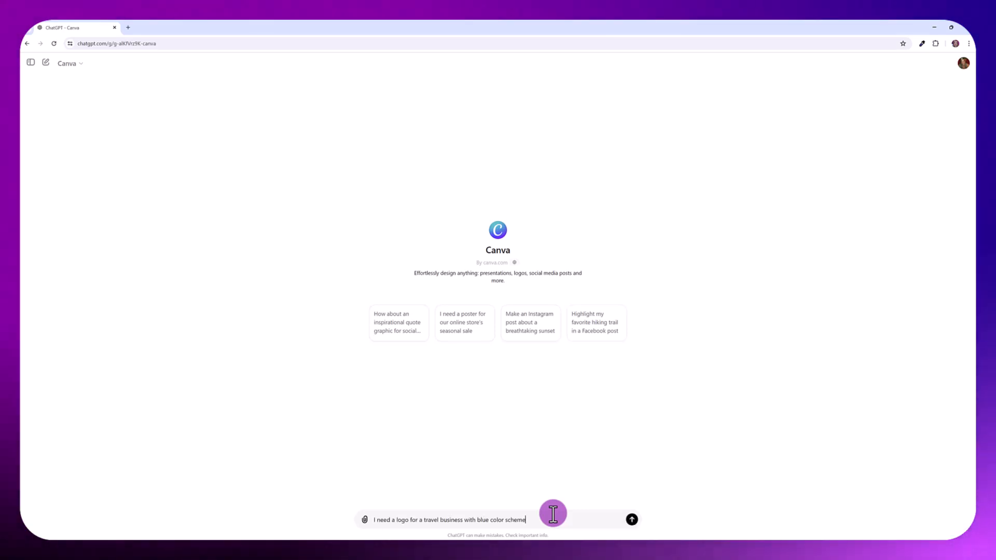
pyautogui.click(631, 520)
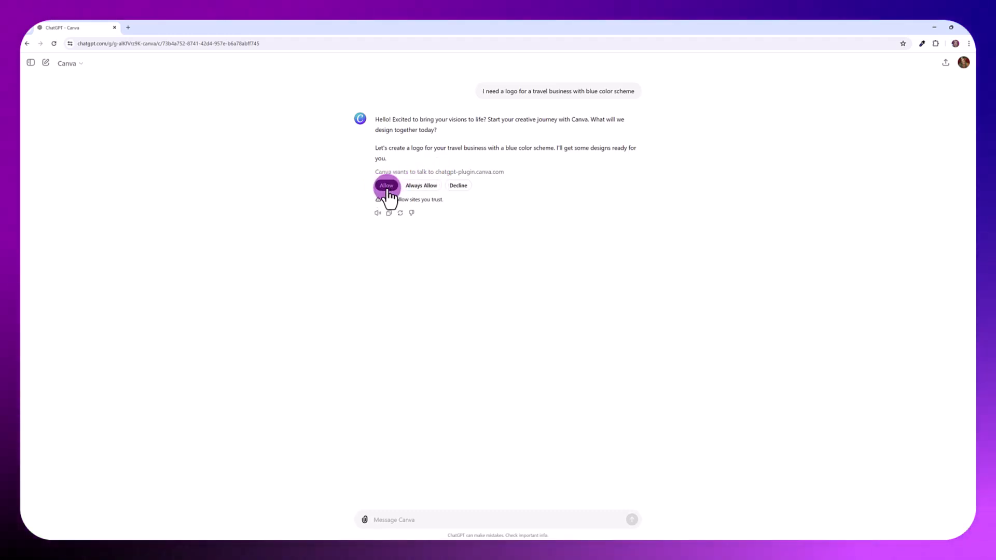
# Allow Canva to connect to canva.com so it can generate the logo designs
pyautogui.click(386, 185)
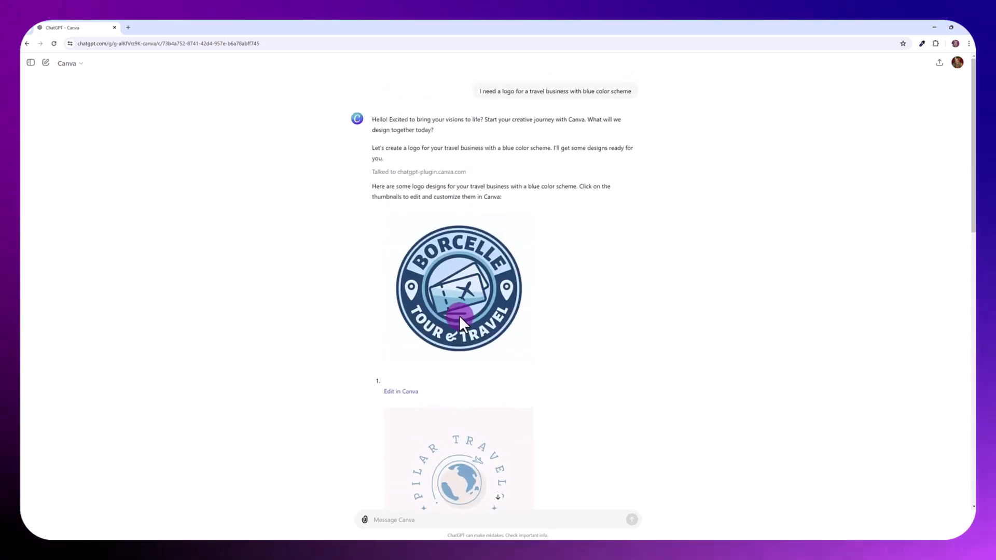
pyautogui.moveTo(508, 279)
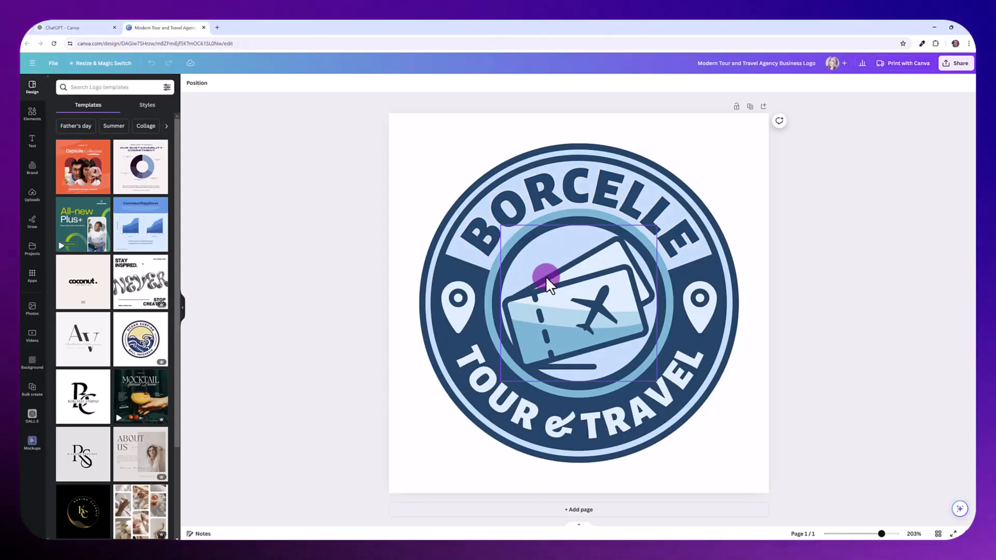
# Adjust the logo layout and download the FAR WAY TRAVEL BLOG design as a PNG
pyautogui.moveTo(547, 274); pyautogui.dragTo(539, 210)
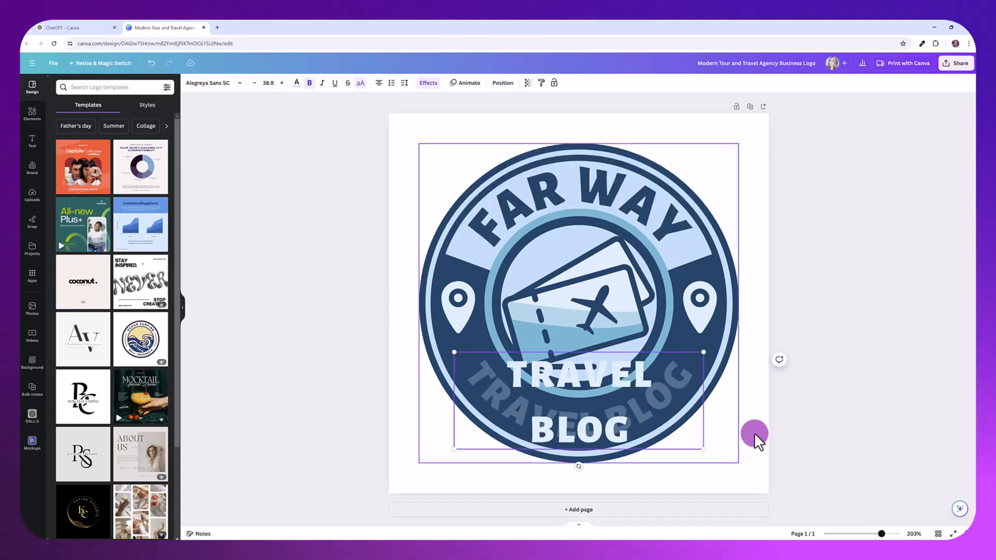
pyautogui.moveTo(749, 412)
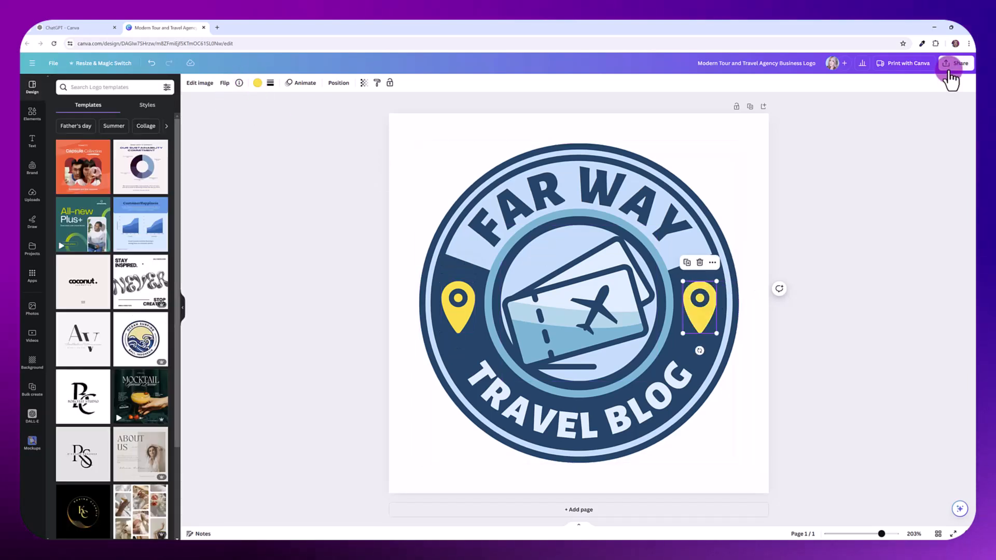
pyautogui.click(956, 63)
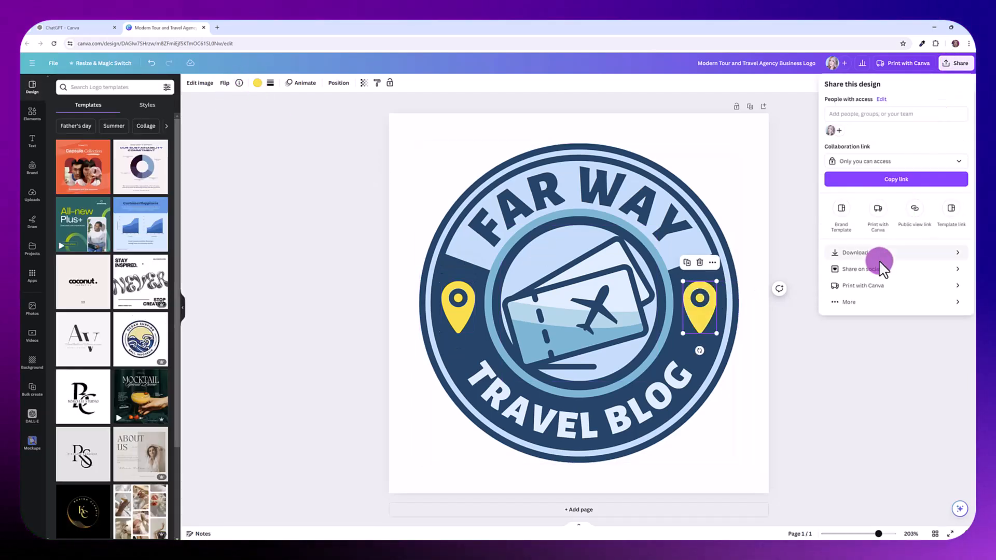
pyautogui.click(853, 252)
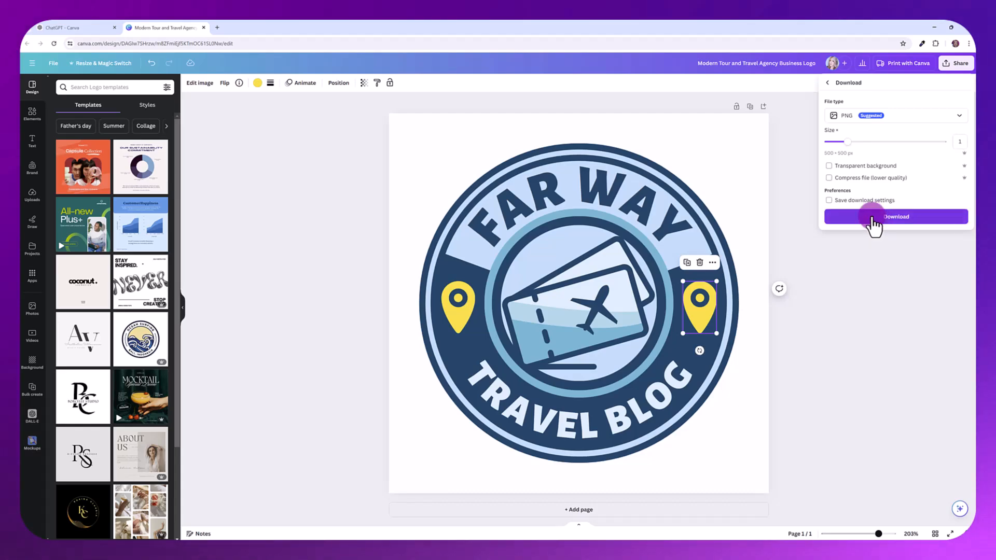
pyautogui.click(895, 216)
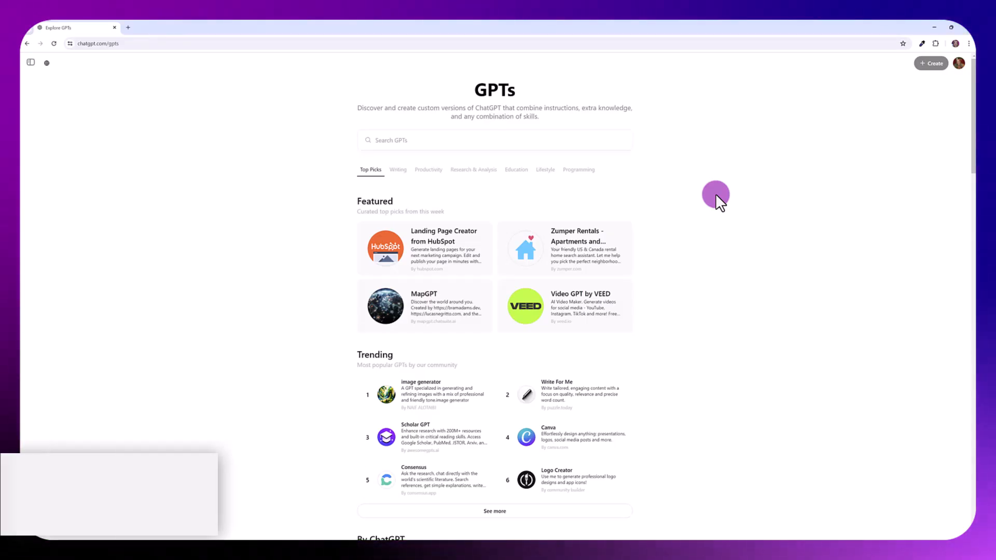
# Open the Data Analyst GPT's details from the GPT directory
pyautogui.scroll(-3)
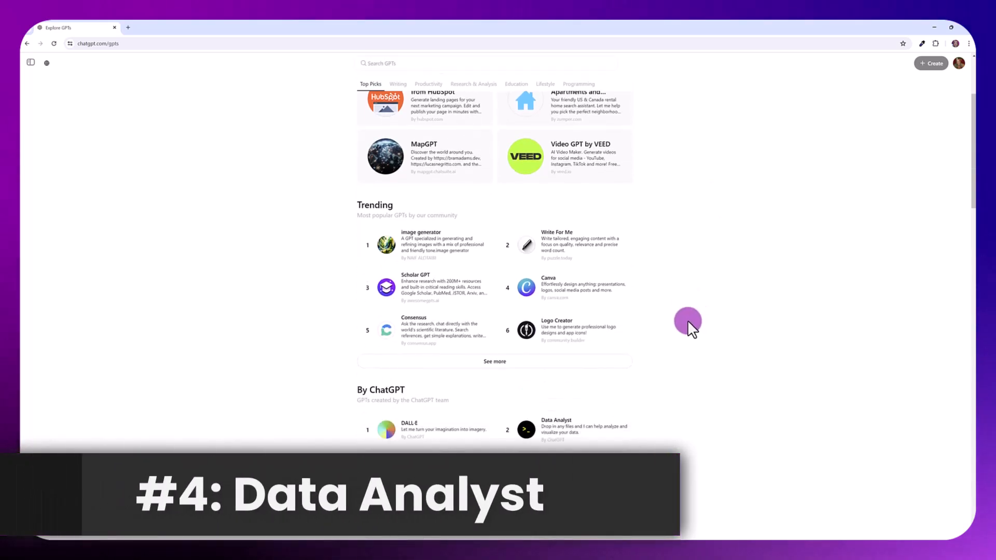
pyautogui.moveTo(676, 333)
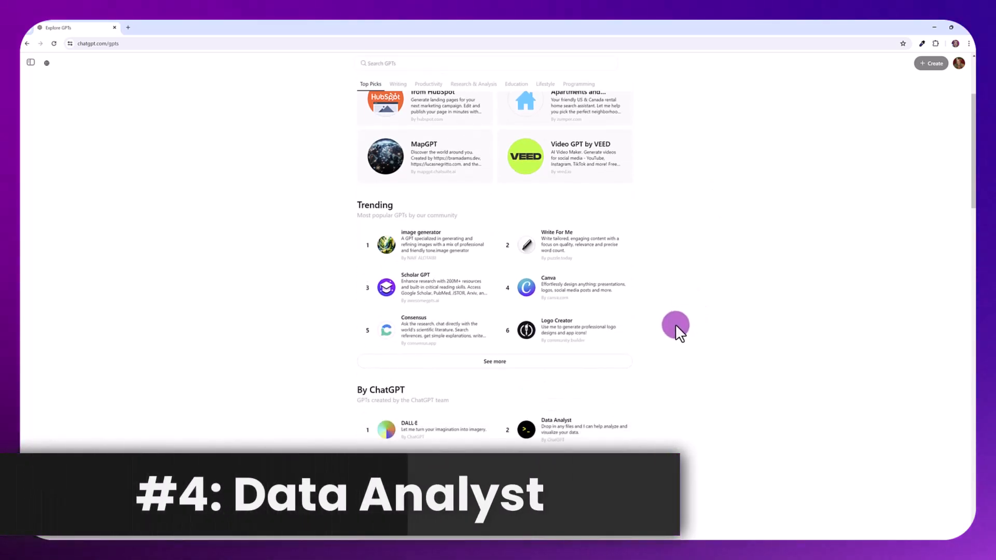
pyautogui.moveTo(667, 174)
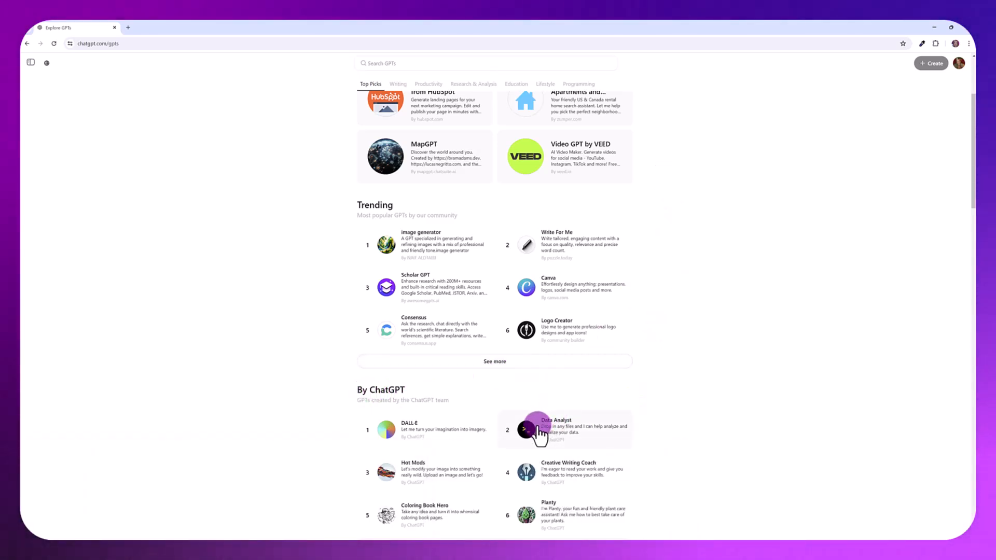
pyautogui.click(564, 429)
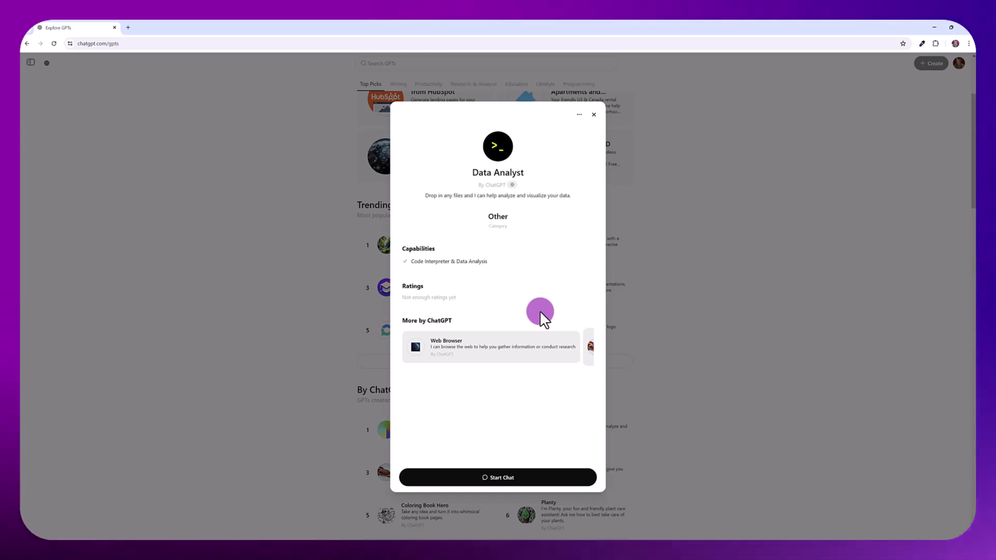
pyautogui.moveTo(541, 320)
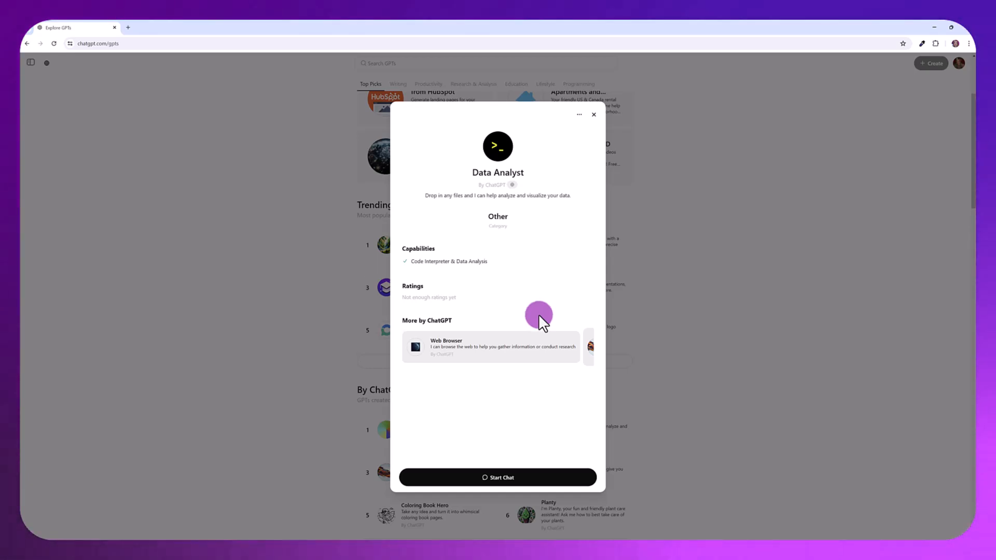
# Start a Data Analyst chat and upload Employee Sample Data.xlsx from the computer
pyautogui.click(497, 477)
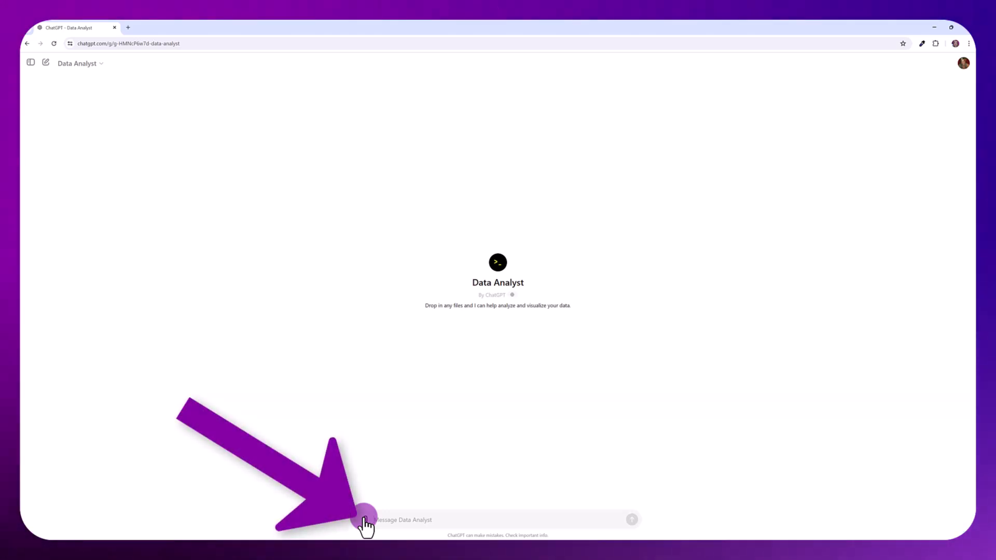
pyautogui.click(364, 520)
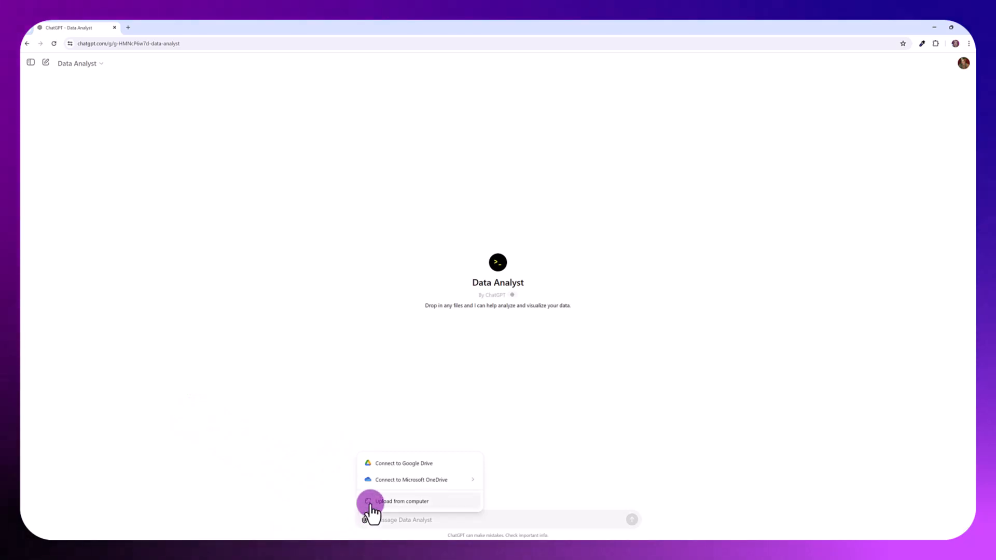
pyautogui.click(401, 501)
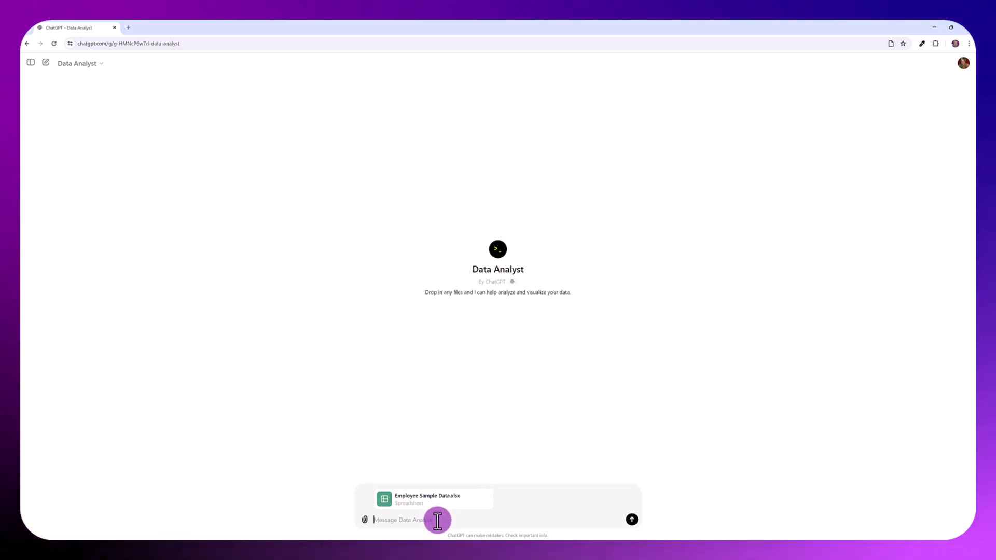
pyautogui.click(632, 520)
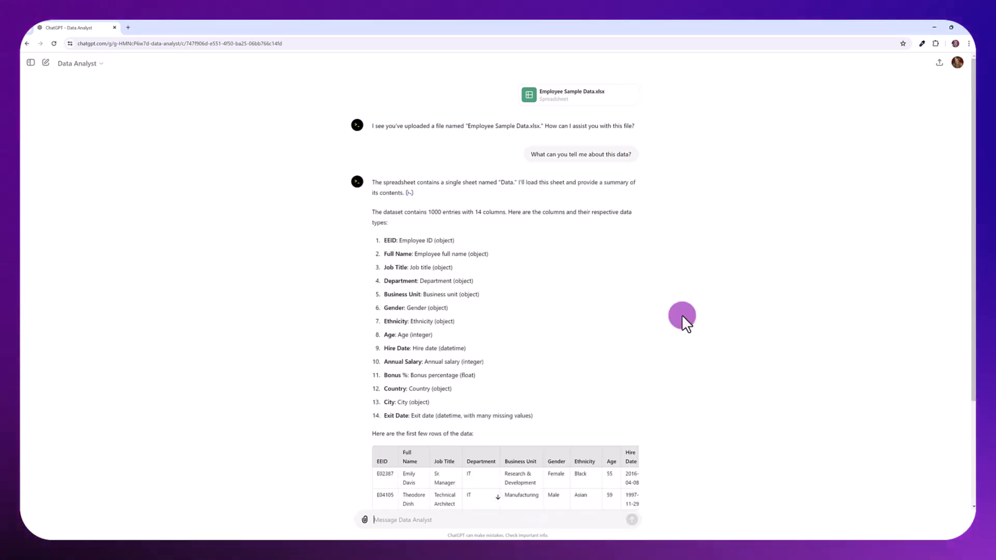
# Scroll through Data Analyst's summary of the employee spreadsheet
pyautogui.scroll(-3)
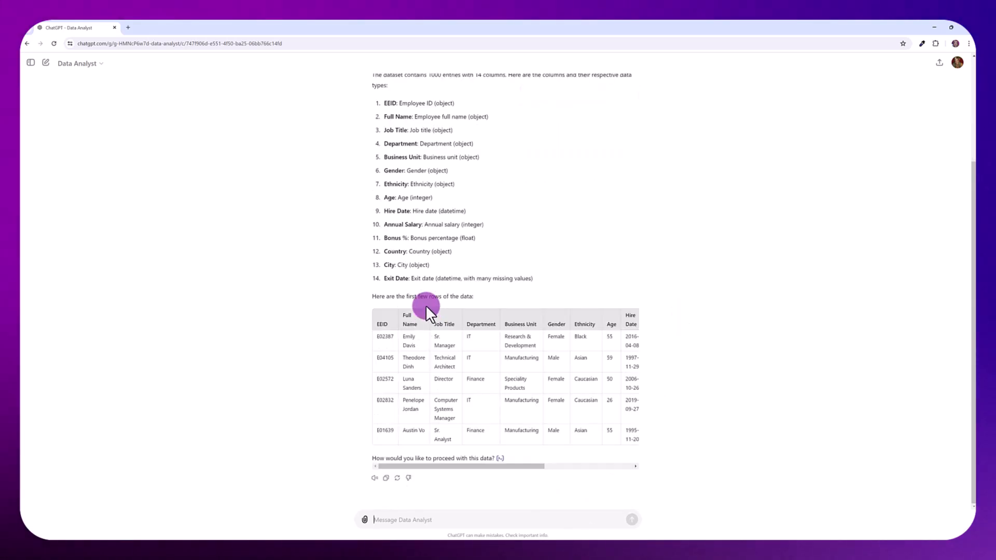
pyautogui.moveTo(484, 511)
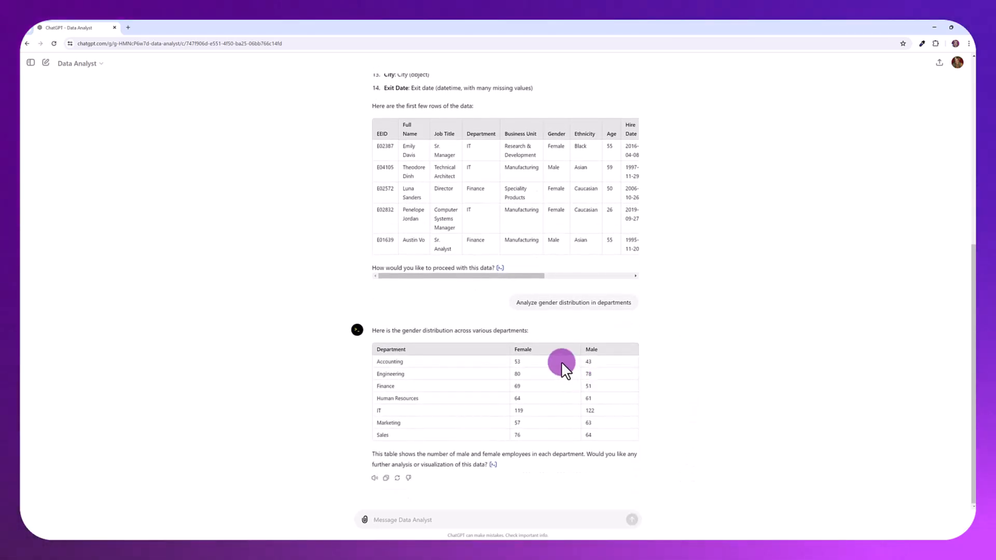
pyautogui.moveTo(554, 425)
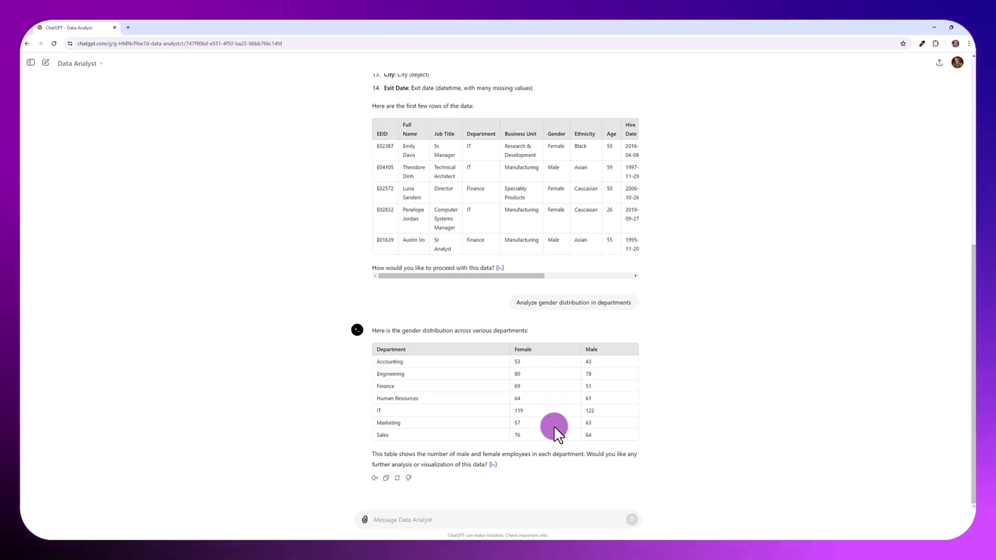
pyautogui.moveTo(430, 381)
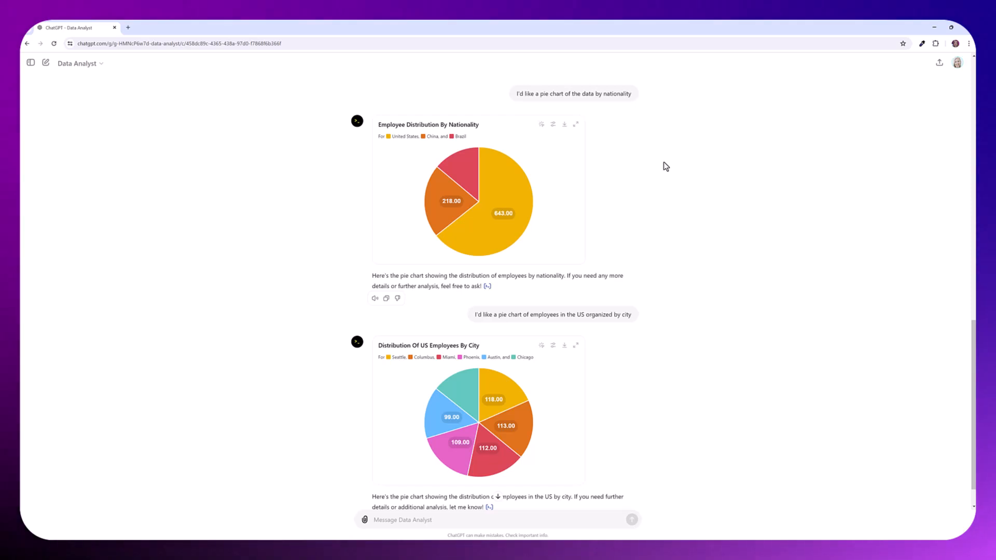
pyautogui.moveTo(570, 105)
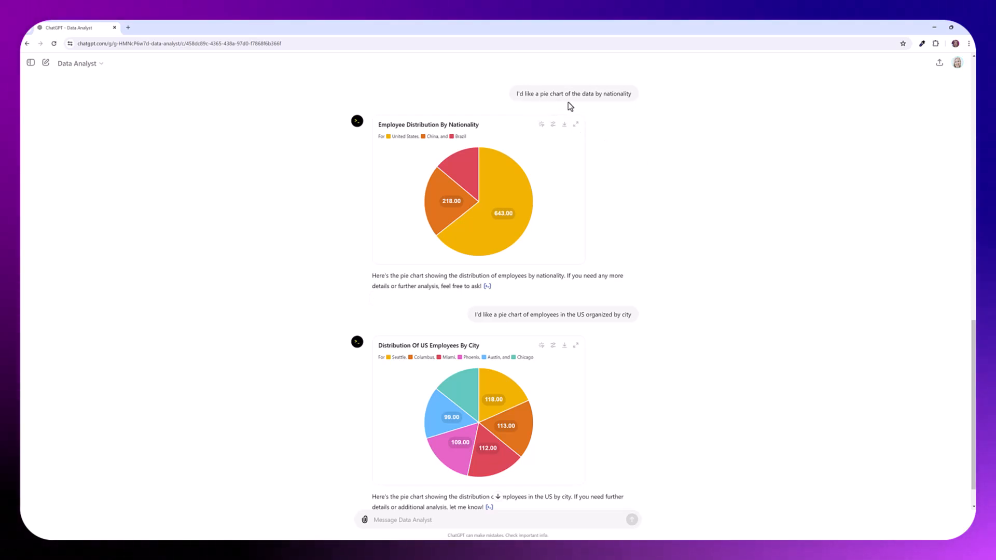
# Toggle the nationality chart's static/interactive view, then recolour the United States slice blue and finally green
pyautogui.click(540, 124)
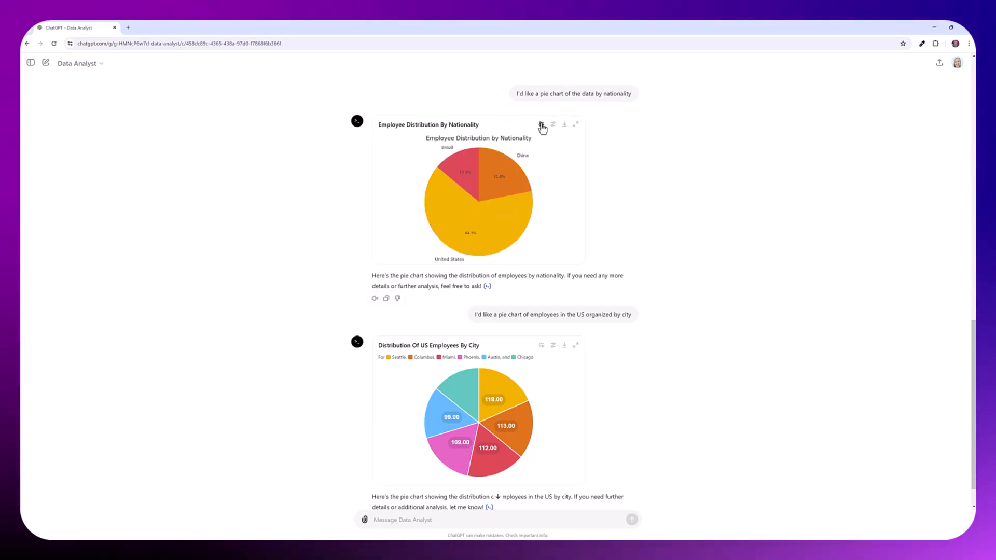
pyautogui.click(540, 124)
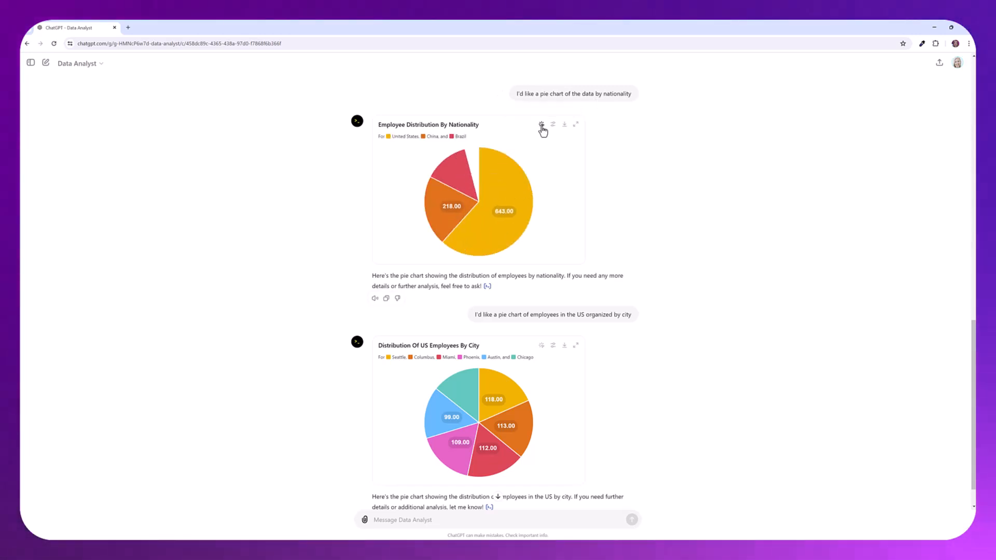
pyautogui.moveTo(468, 148)
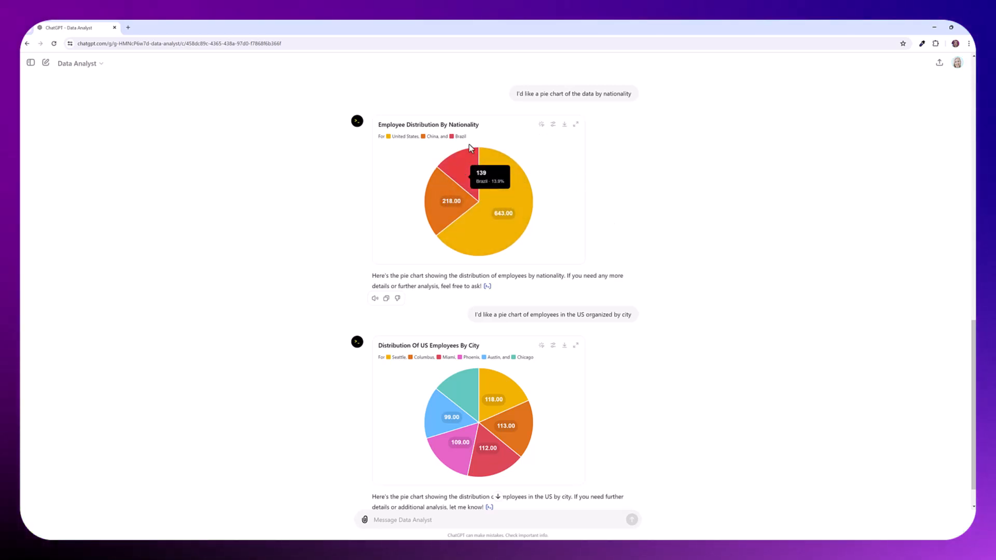
pyautogui.moveTo(553, 127)
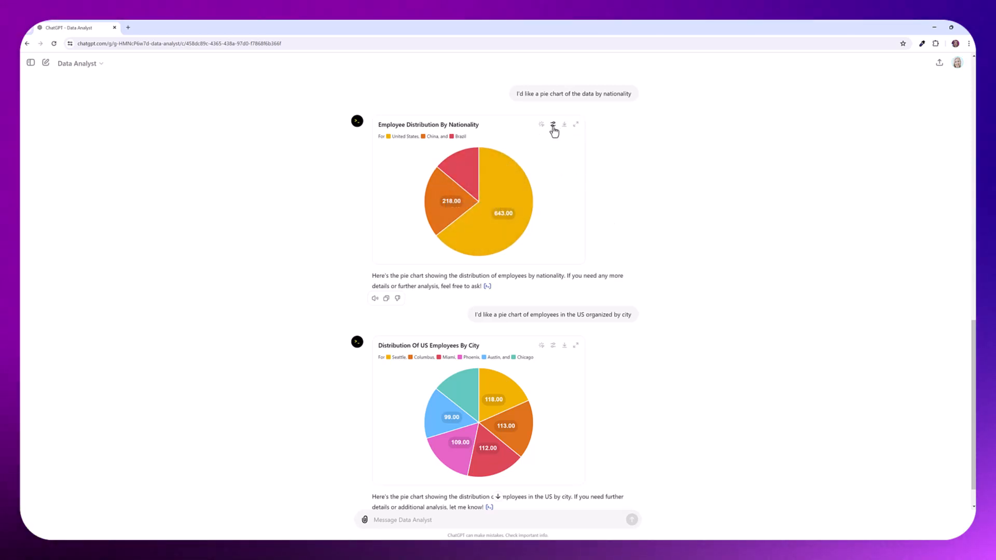
pyautogui.click(553, 124)
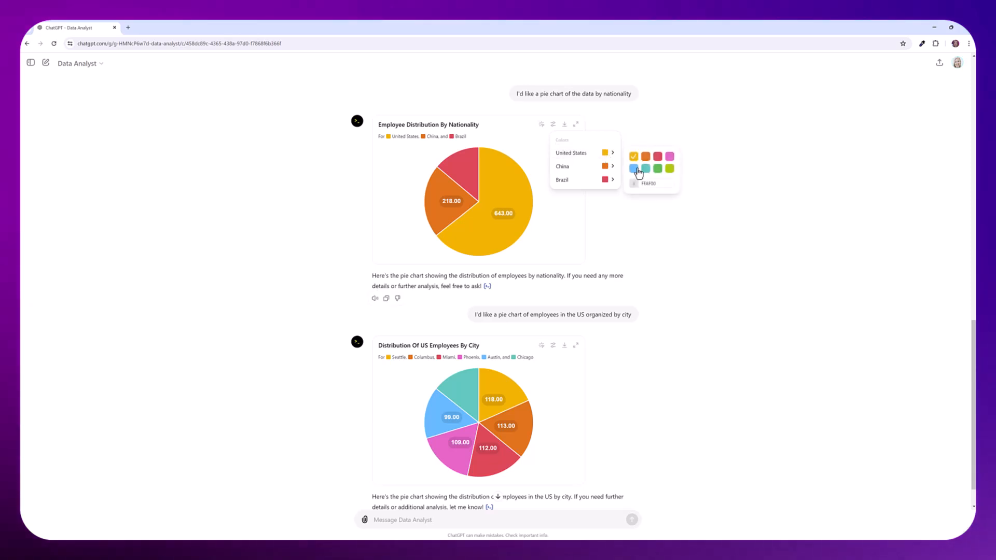
pyautogui.click(644, 168)
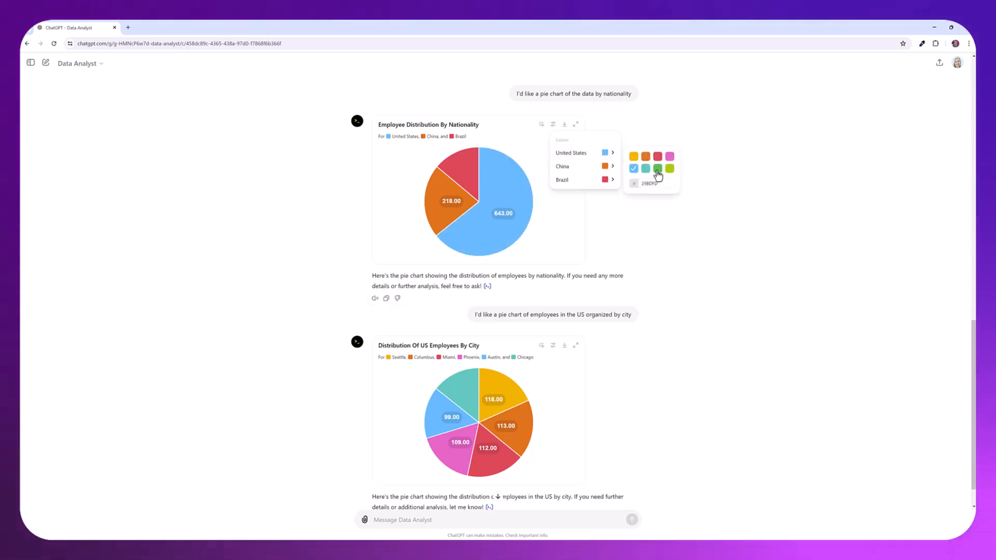
pyautogui.click(657, 170)
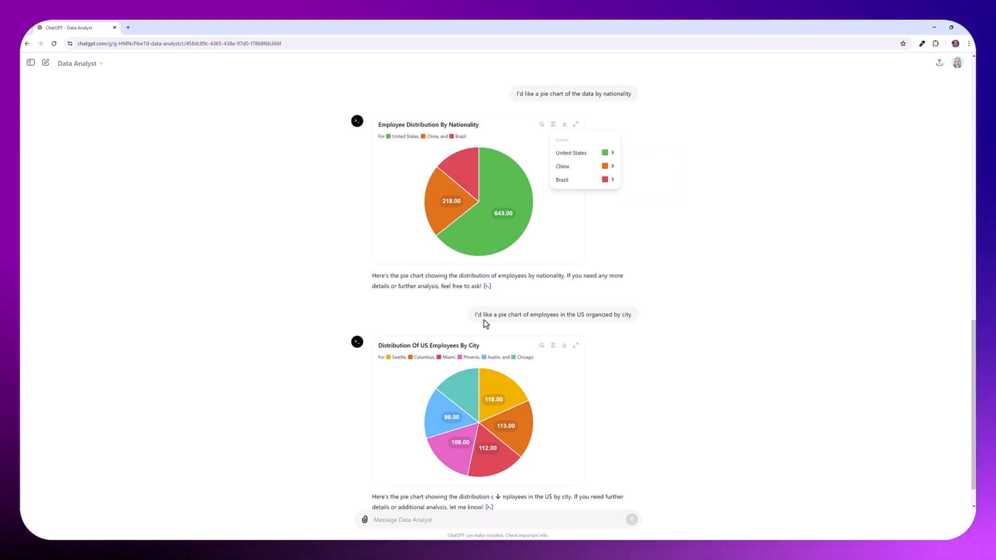
pyautogui.moveTo(564, 324)
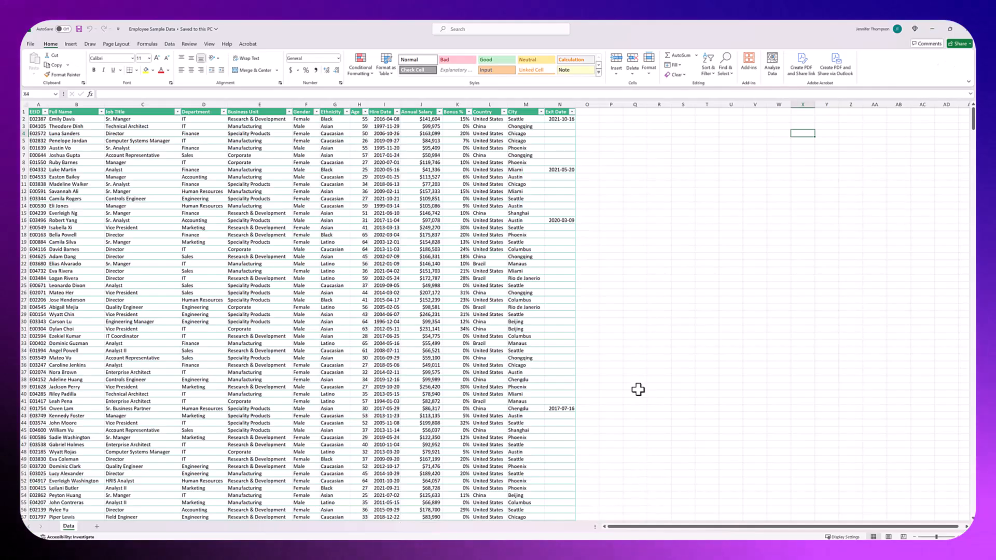
pyautogui.moveTo(629, 274)
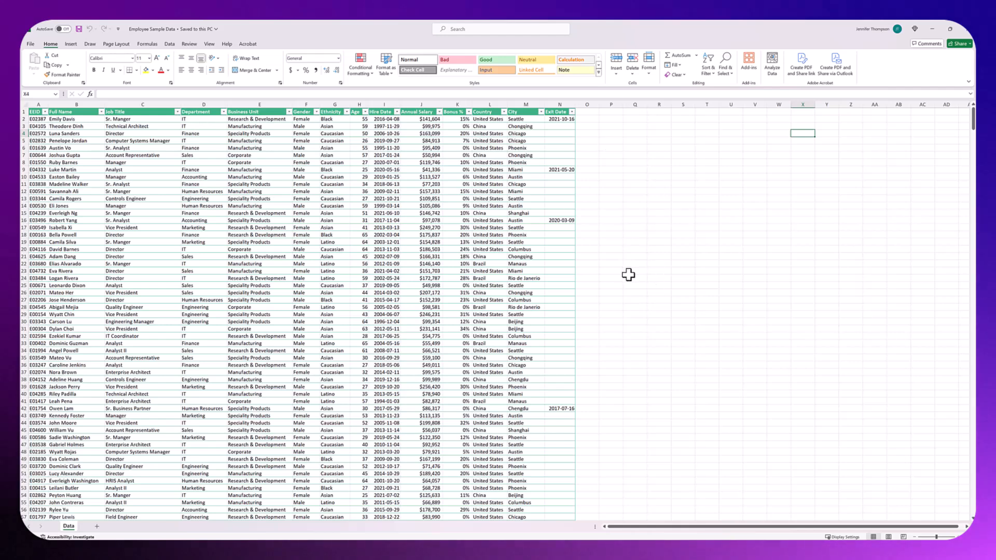
pyautogui.scroll(-3)
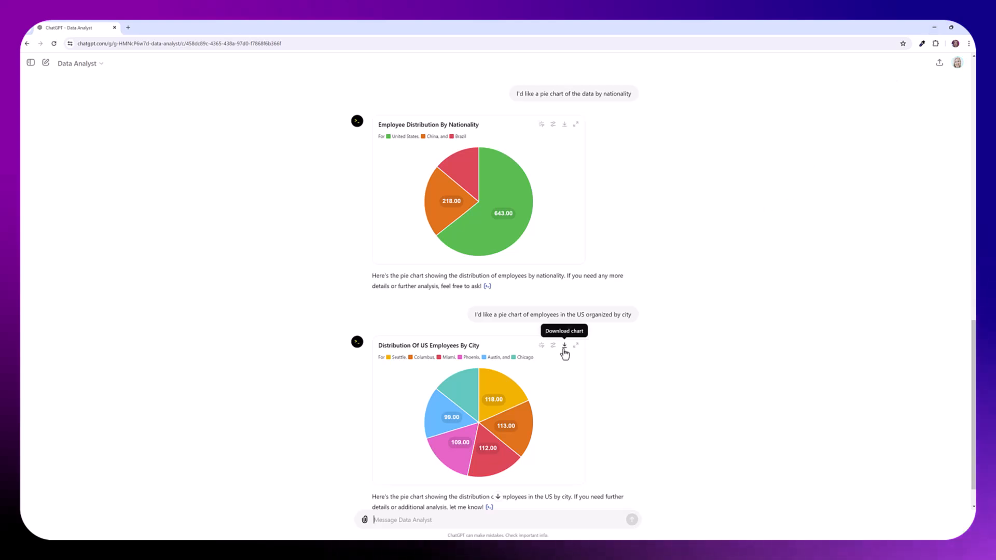
# Download the US employees by city chart as a PNG, preview it in Photos, and close the viewer
pyautogui.click(564, 346)
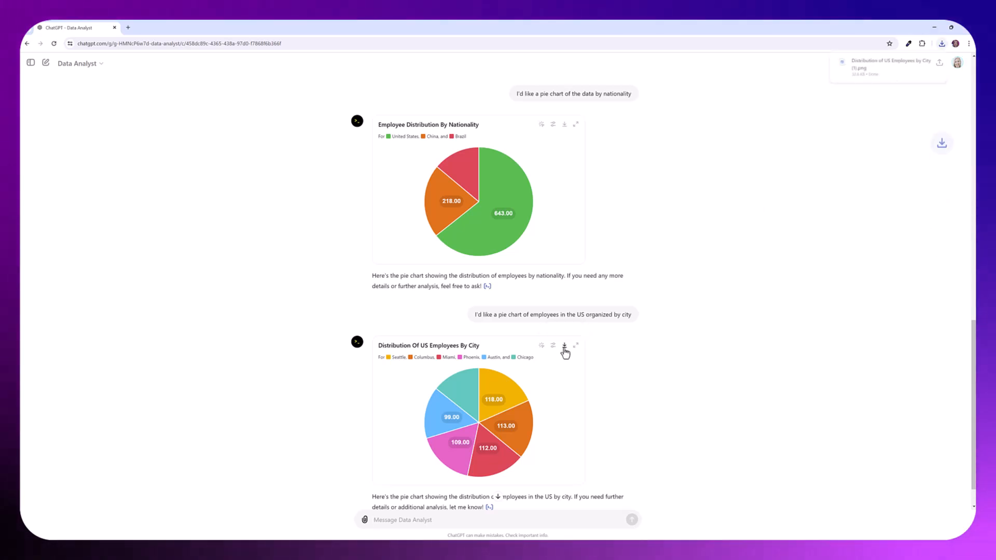
pyautogui.click(565, 347)
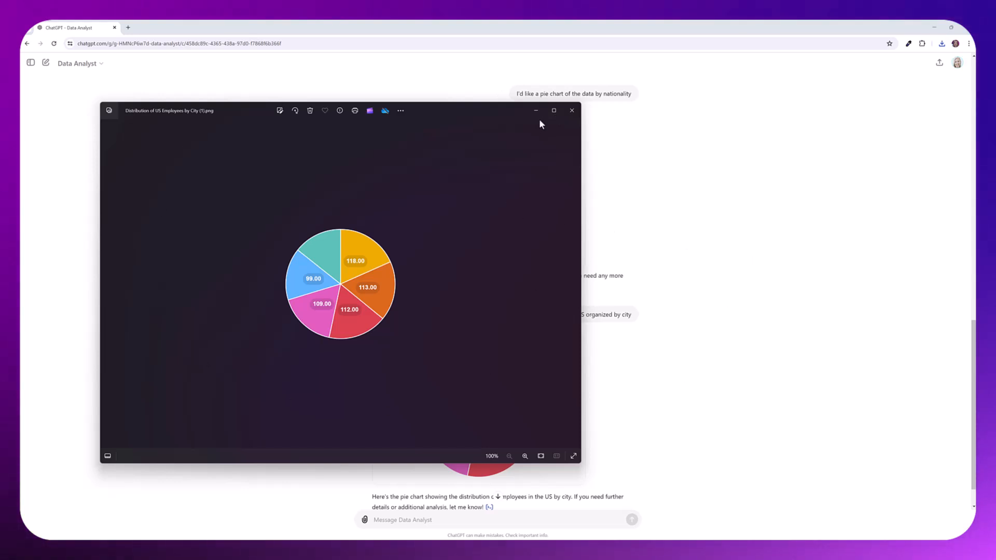
pyautogui.click(571, 110)
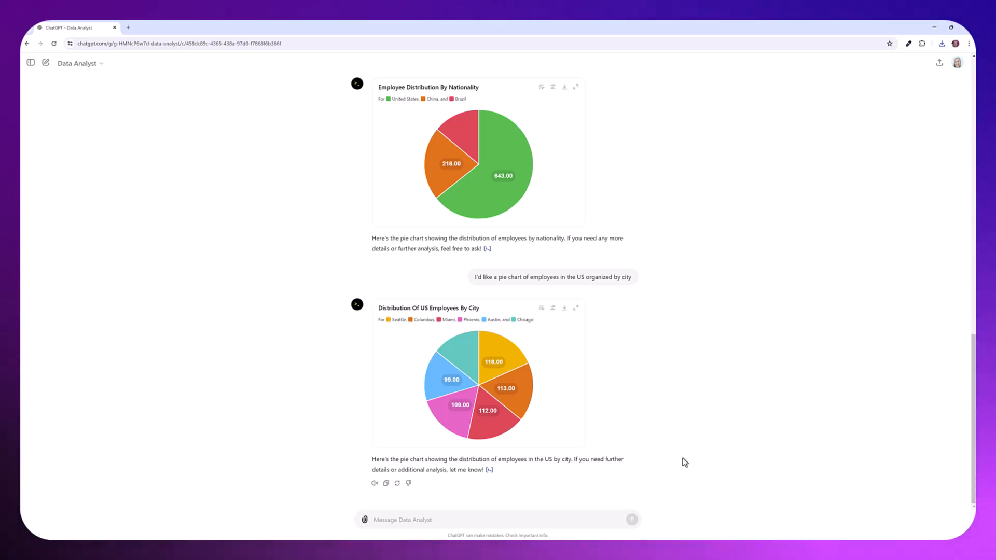
pyautogui.moveTo(622, 396)
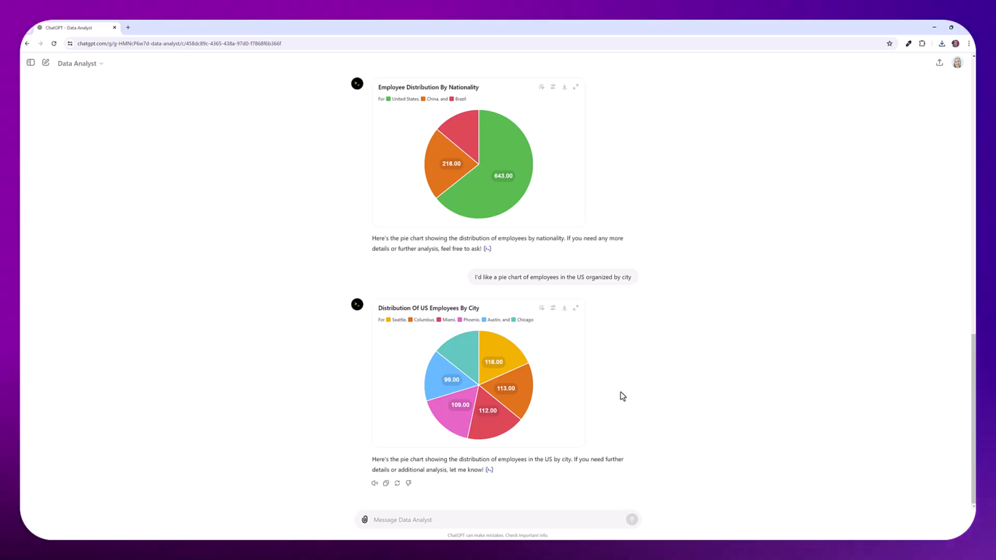